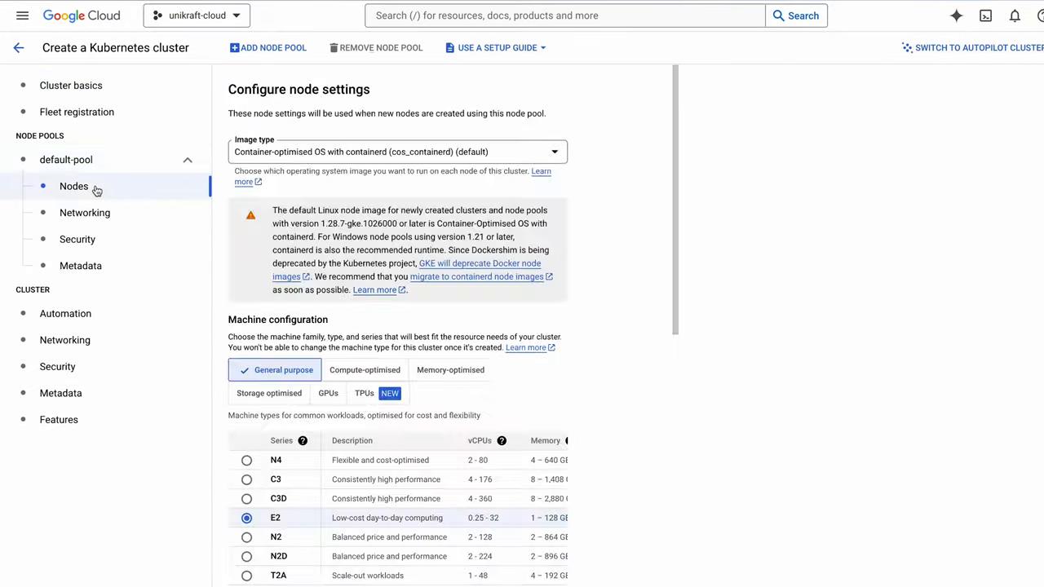
Scroll down through the unikraft repository page to its README, then switch back to the terminal tab.
scroll("down", 3)
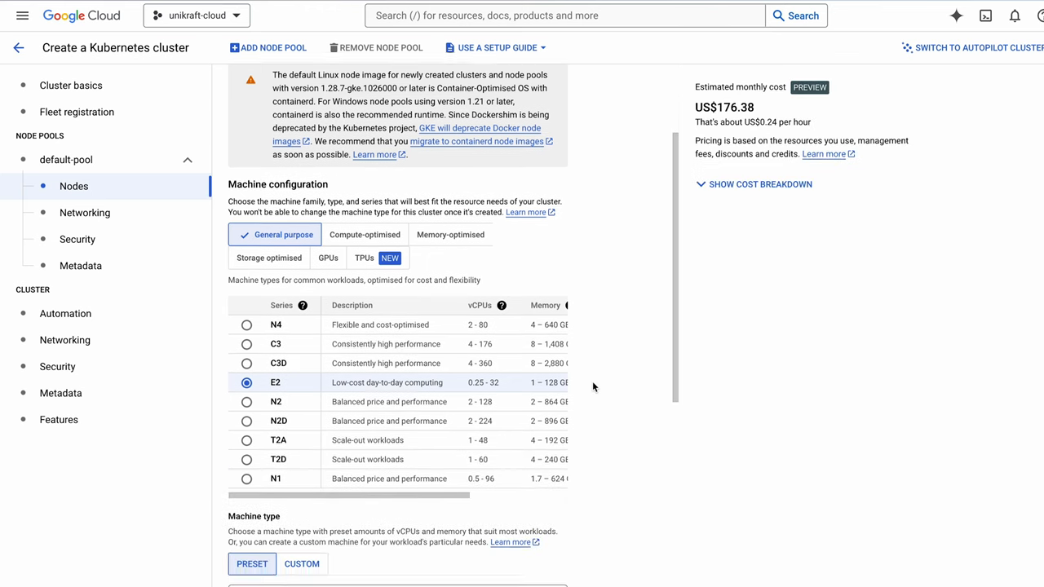
scroll("down", 3)
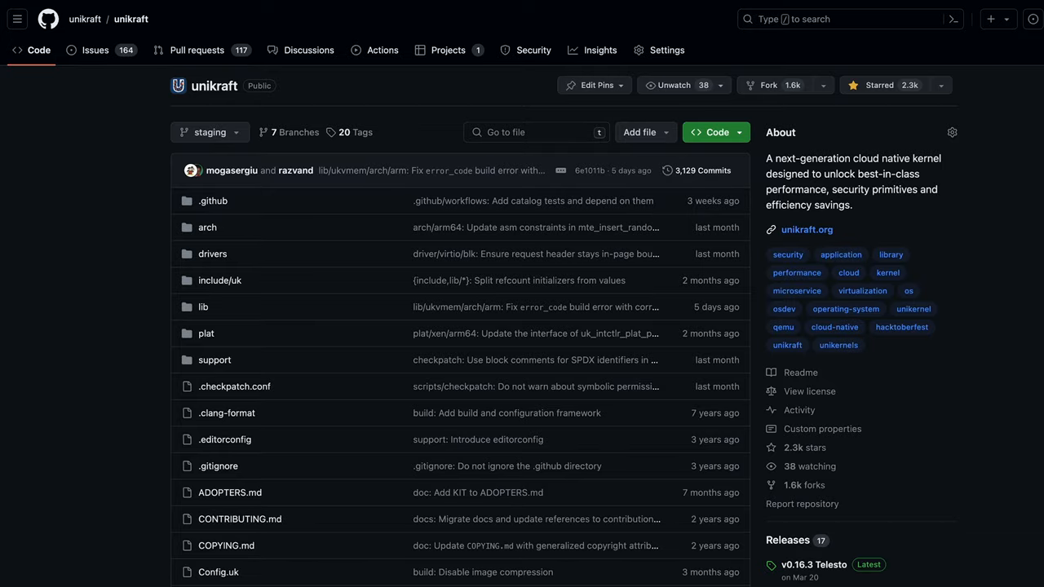
scroll("down", 3)
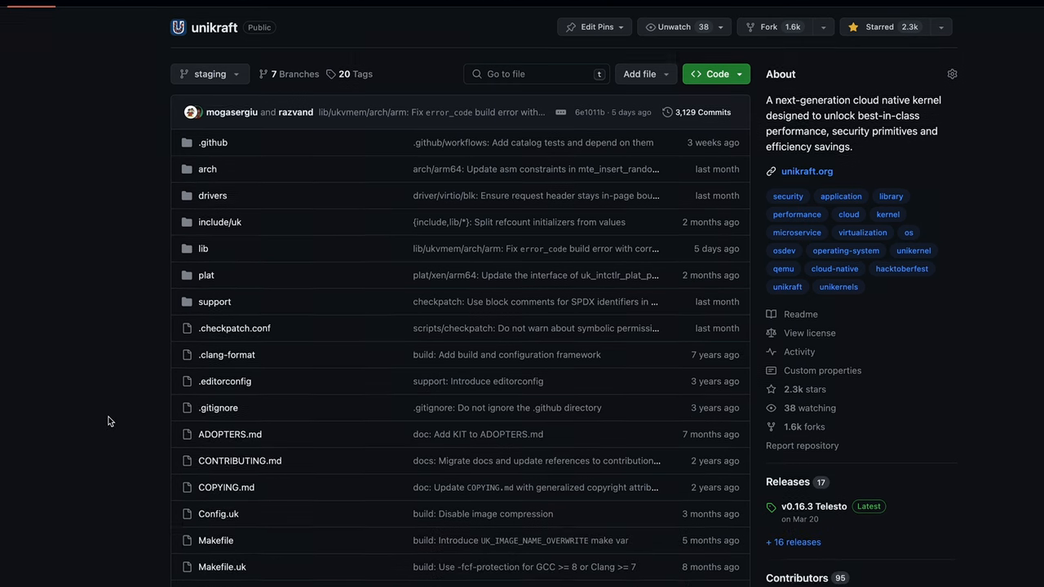
scroll("down", 3)
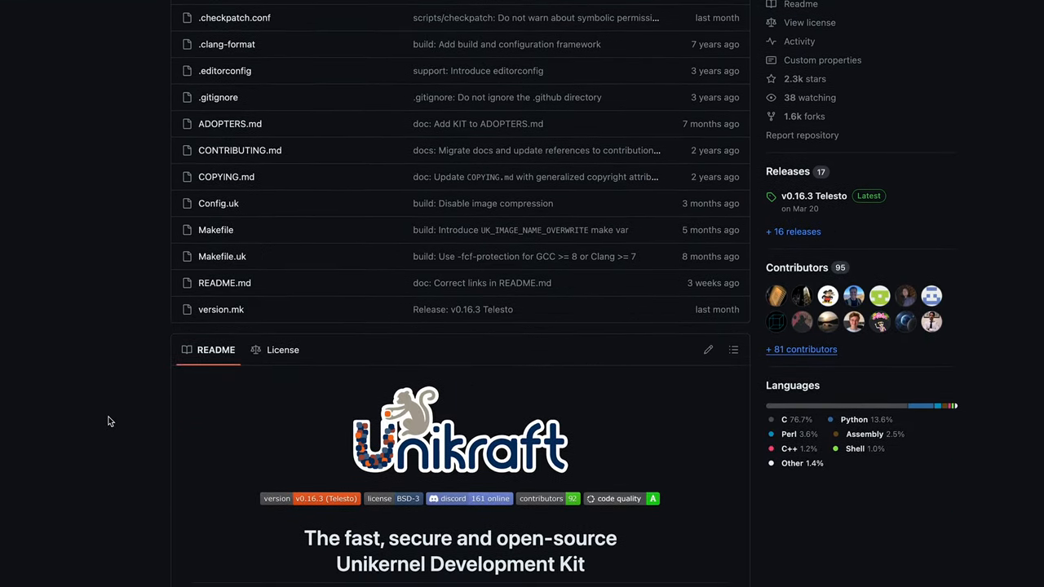
left_click(498, 30)
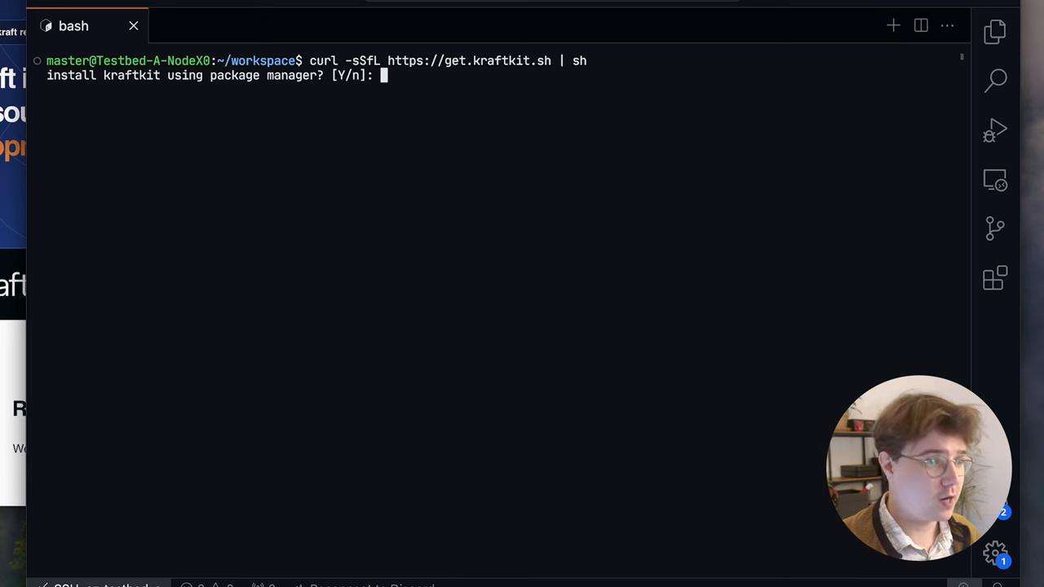
Answer y to the KraftKit installer prompts and confirm retrying the failed package step as root.
type("y")
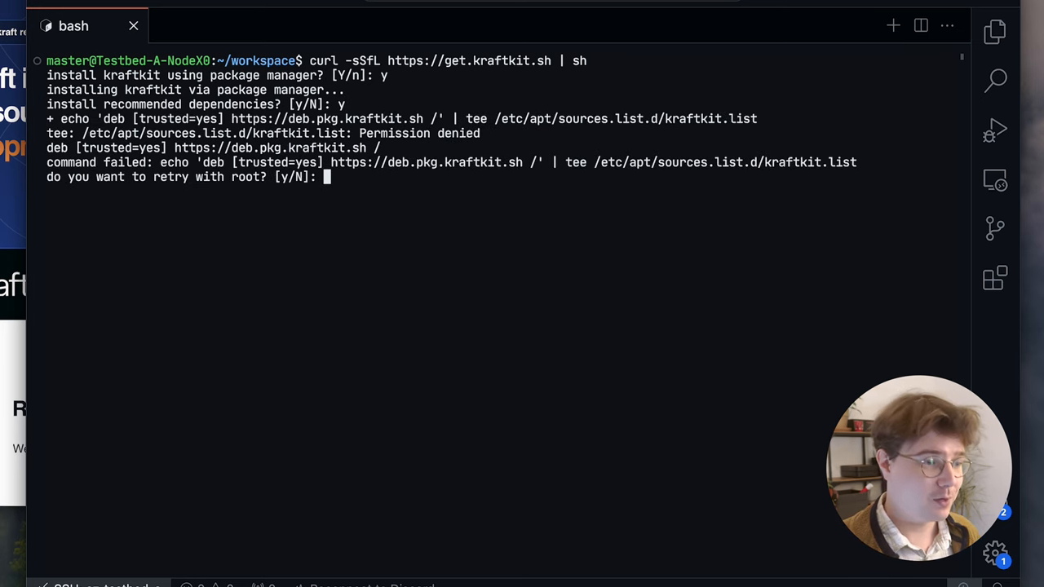
type("y")
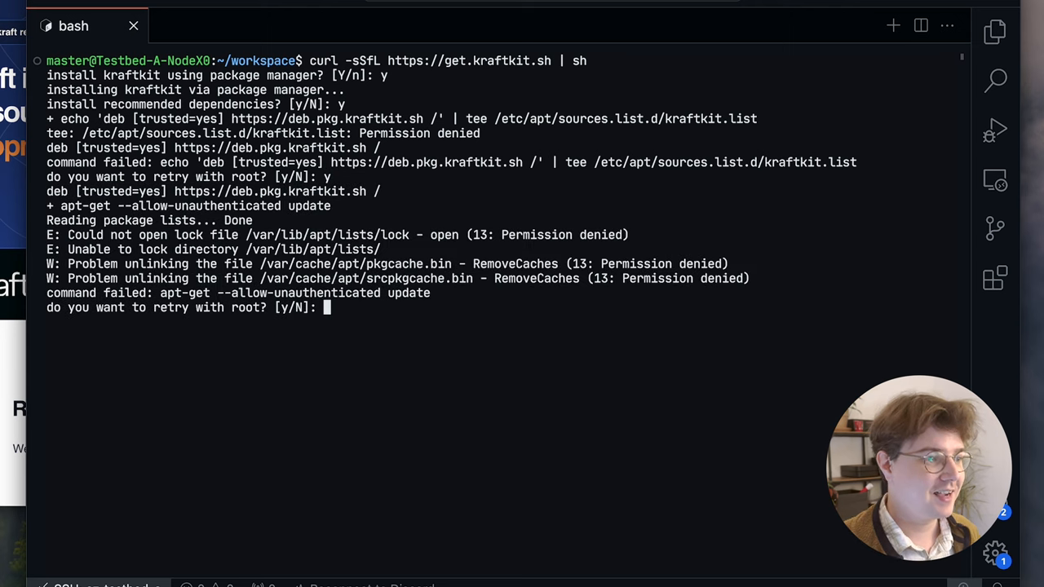
type("y")
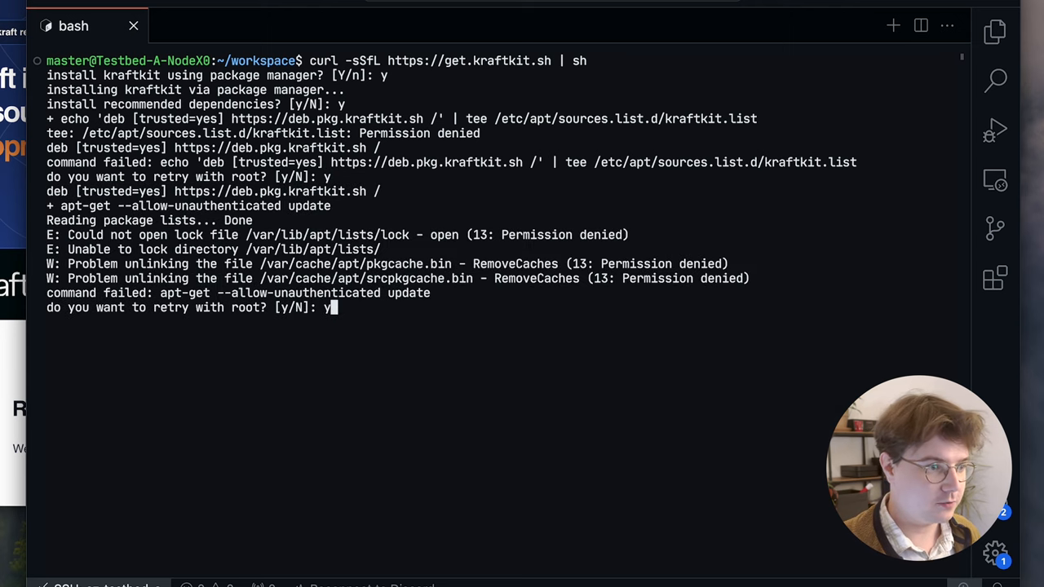
key("Return")
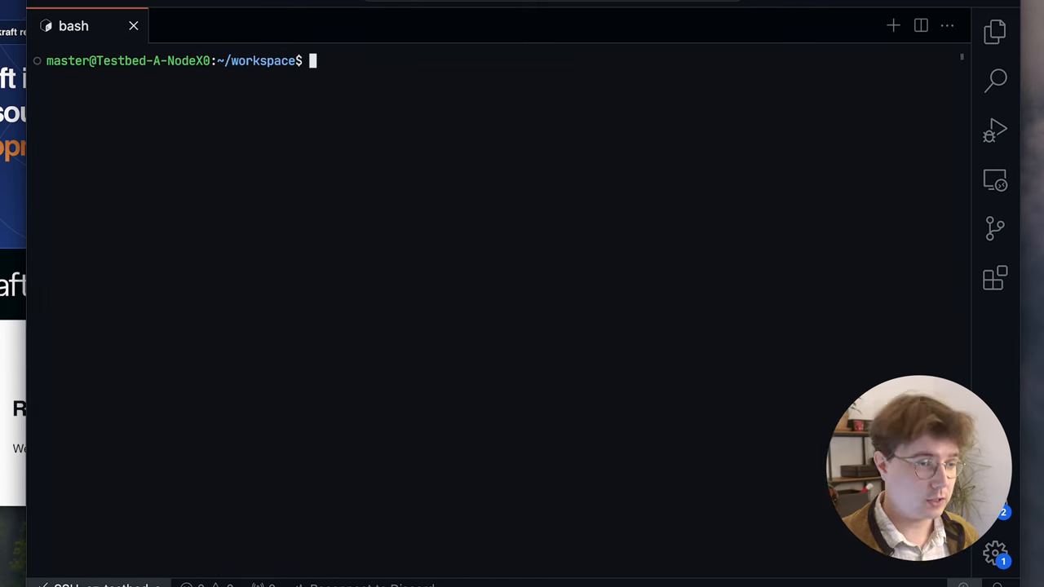
Run kraft and scroll through its help listing of build, packaging, runtime and networking commands.
type("kraft")
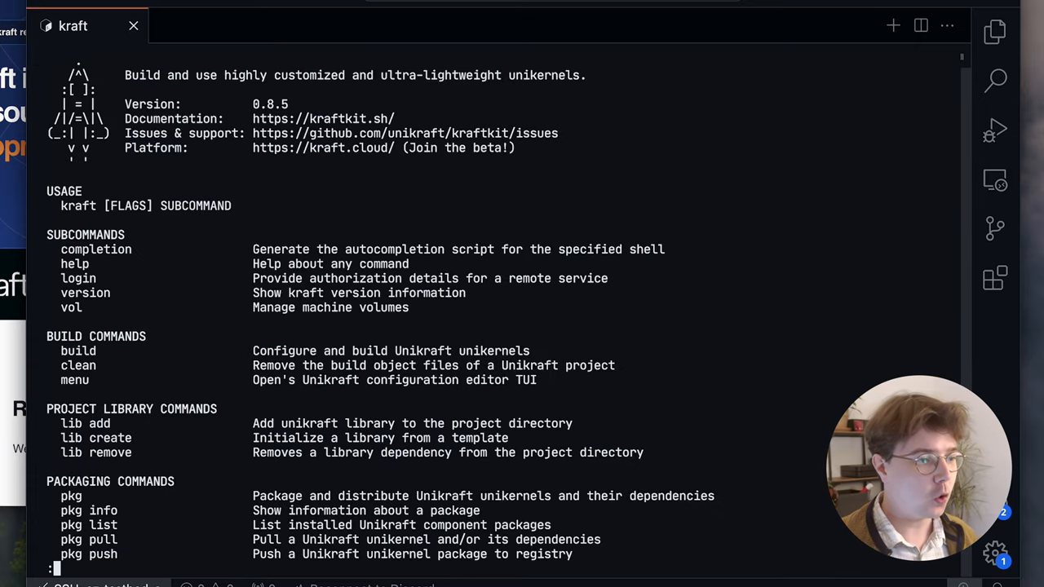
scroll("down", 3)
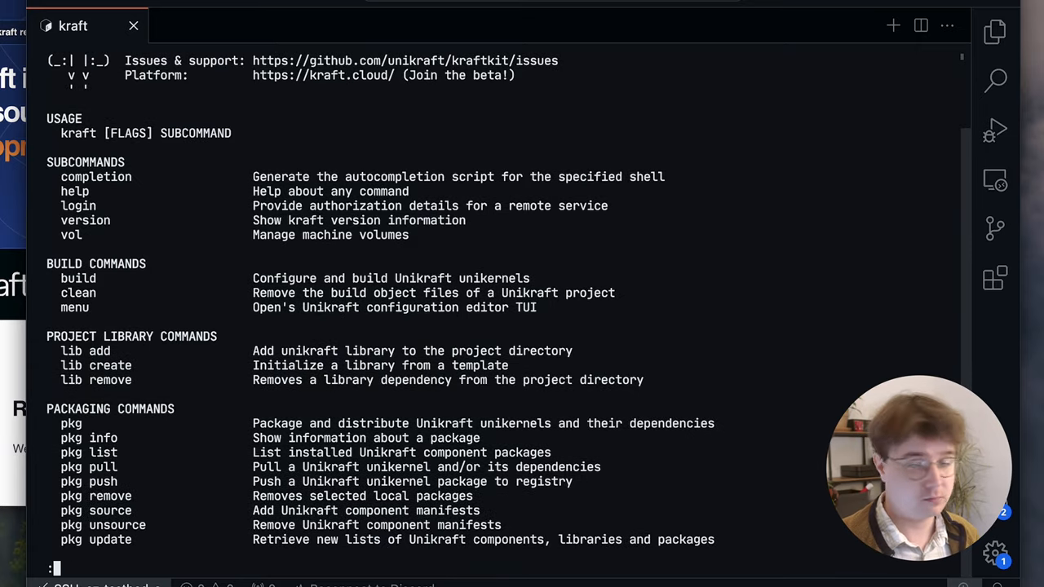
scroll("down", 3)
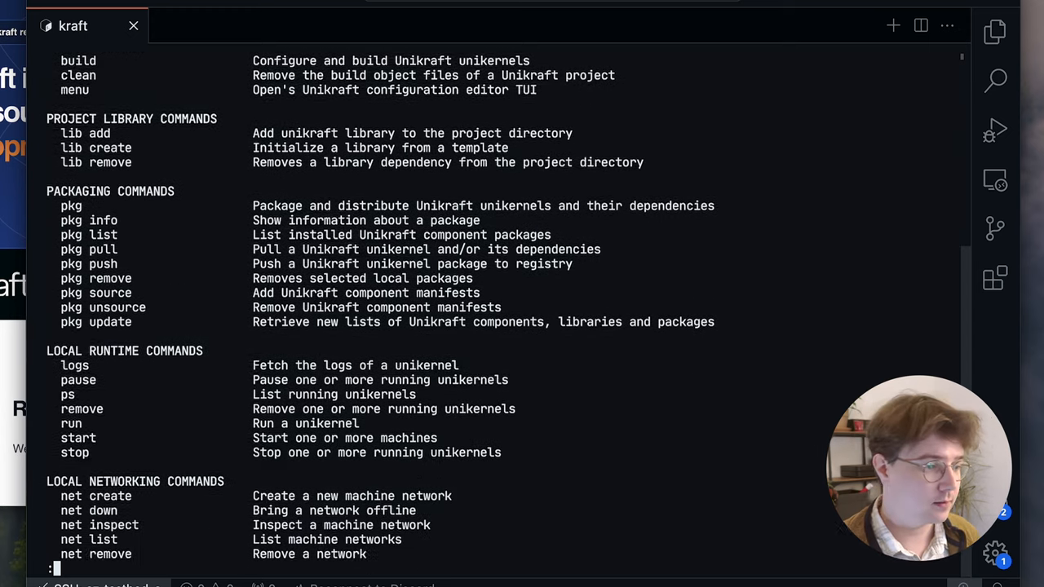
scroll("down", 3)
type("kraft pkg update")
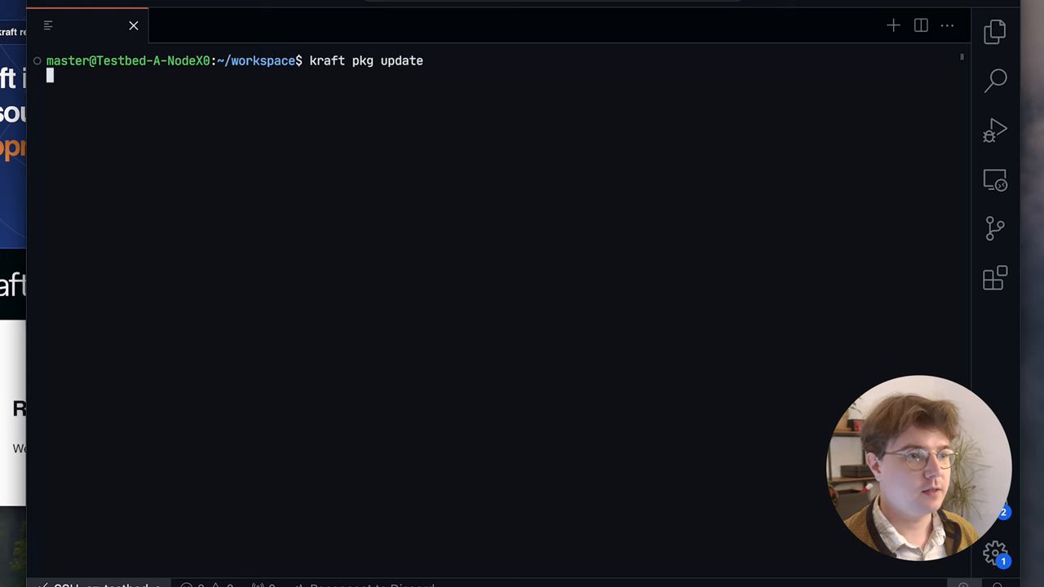
Run kraft pkg update, then kraft pkg ls --apps --all to list every available app package.
key("Return")
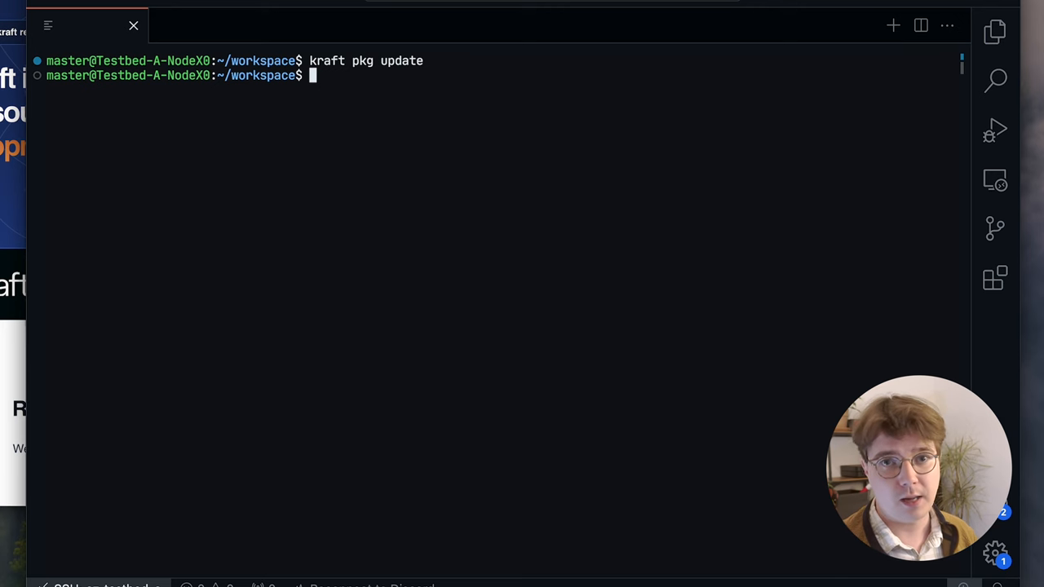
type("kra")
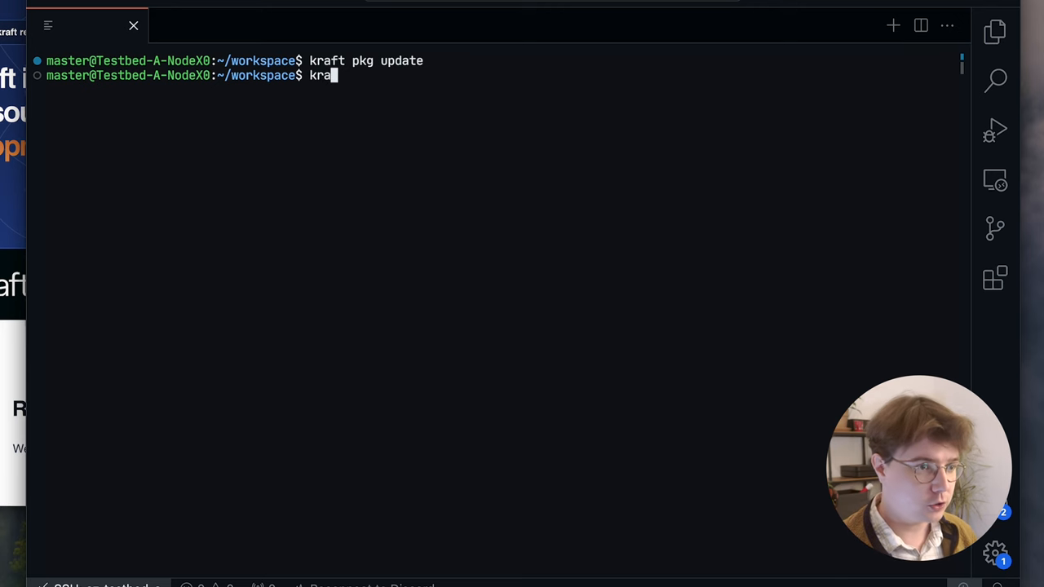
type("ft pkg ls --")
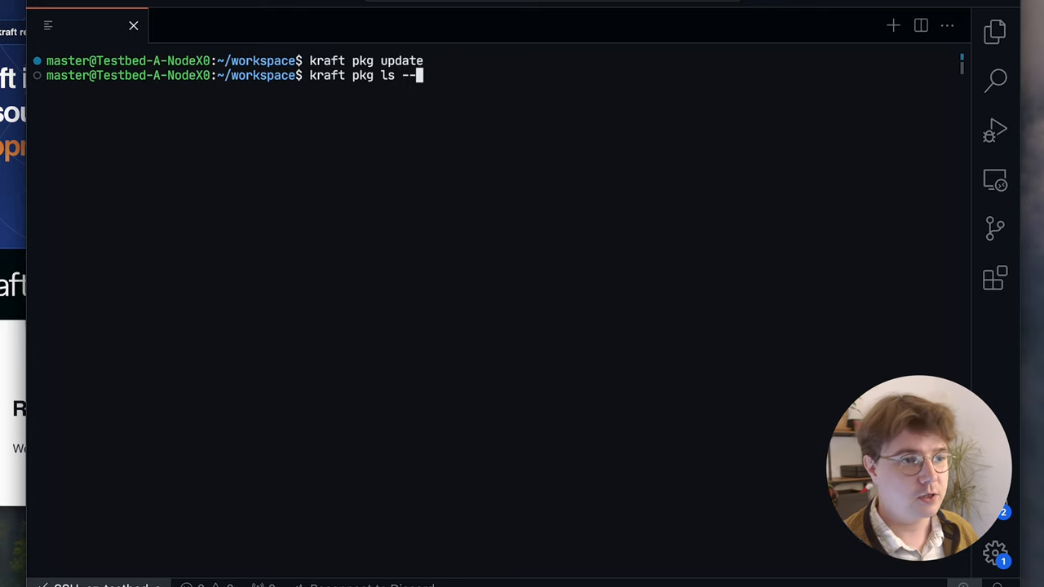
type("apps --all")
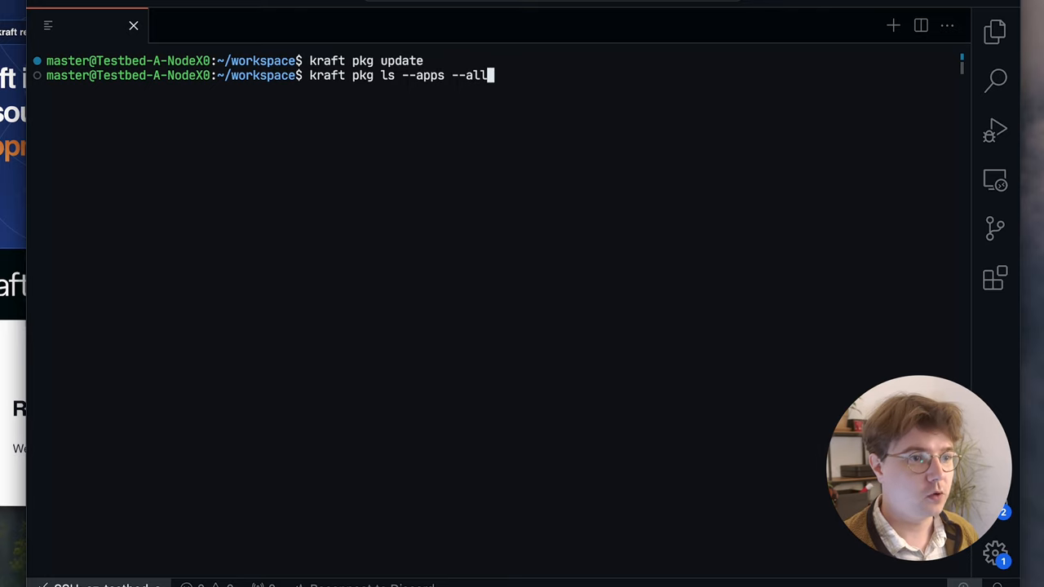
key("Return")
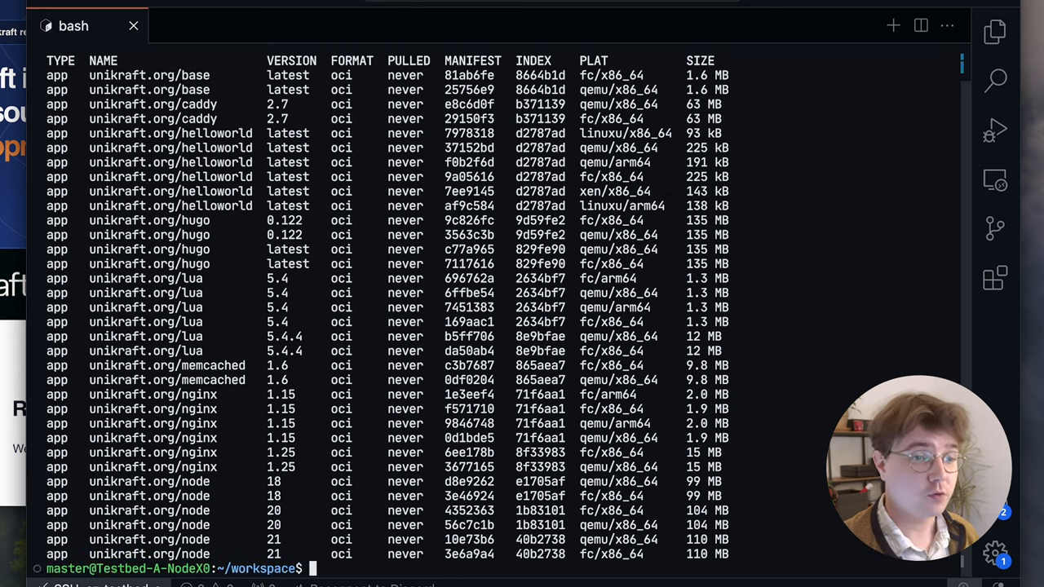
Run unikraft.org/helloworld:latest, list its exited instances with kraft ps --all, then kraft rm --all.
type("kraft run unikraf")
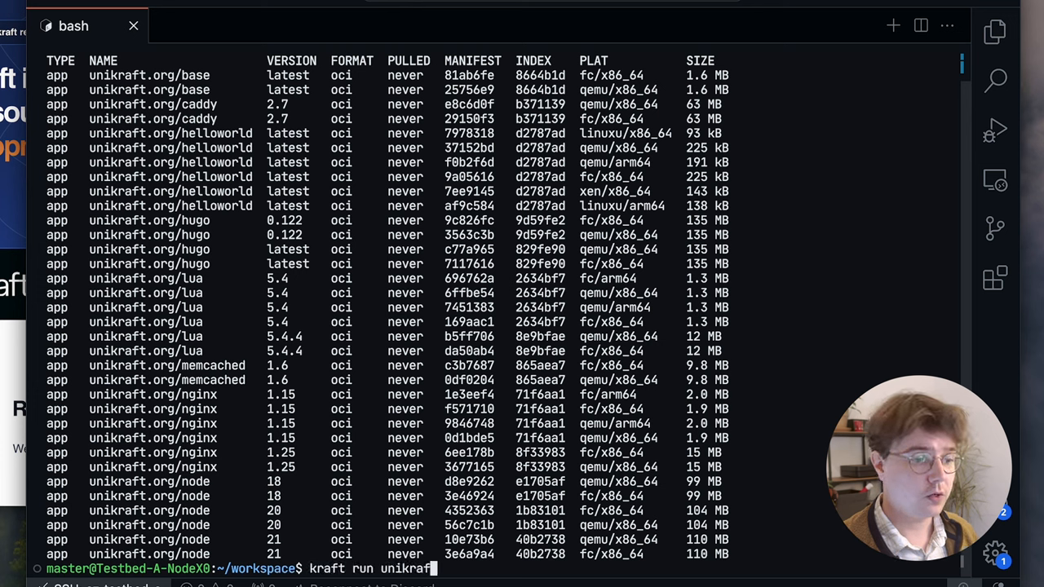
type(".org/helloworld")
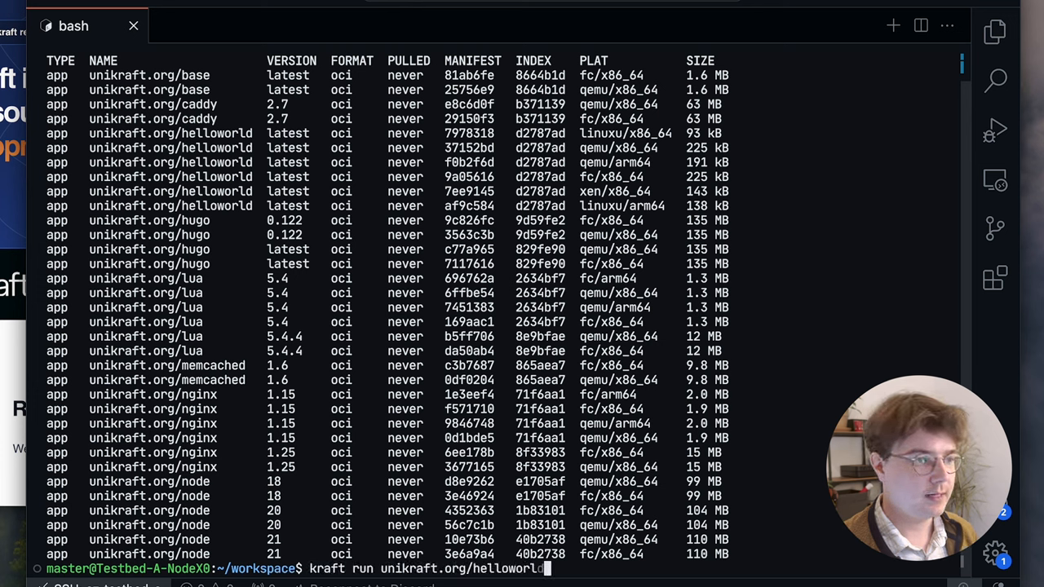
key("Return")
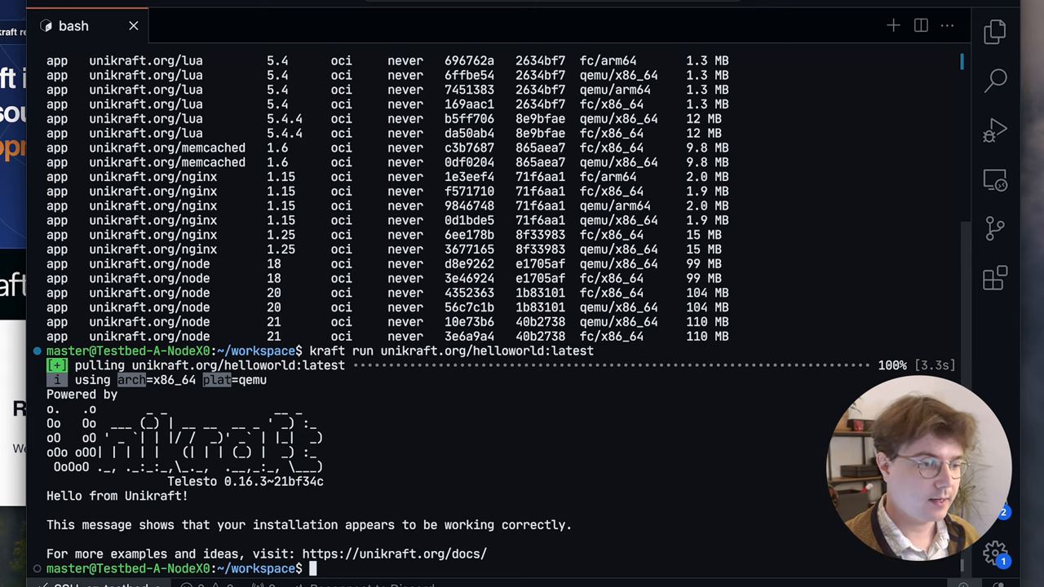
type("kraft ps --all")
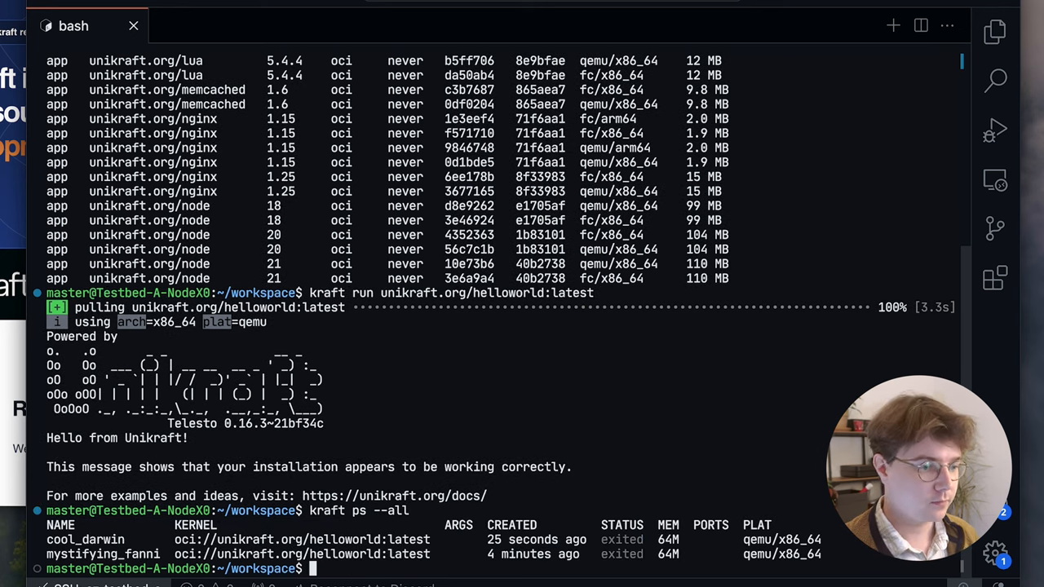
type("kraft rm --")
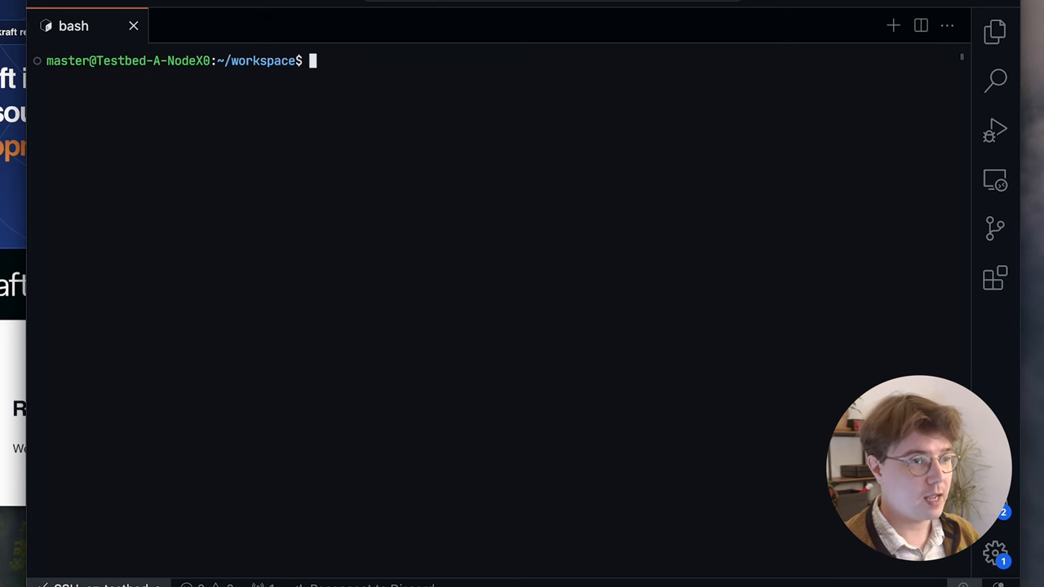
Run unikraft.org/nginx:1.15 with -p 8080:80 and curl localhost:8080 from a second terminal to see its page.
type("kraft run -p")
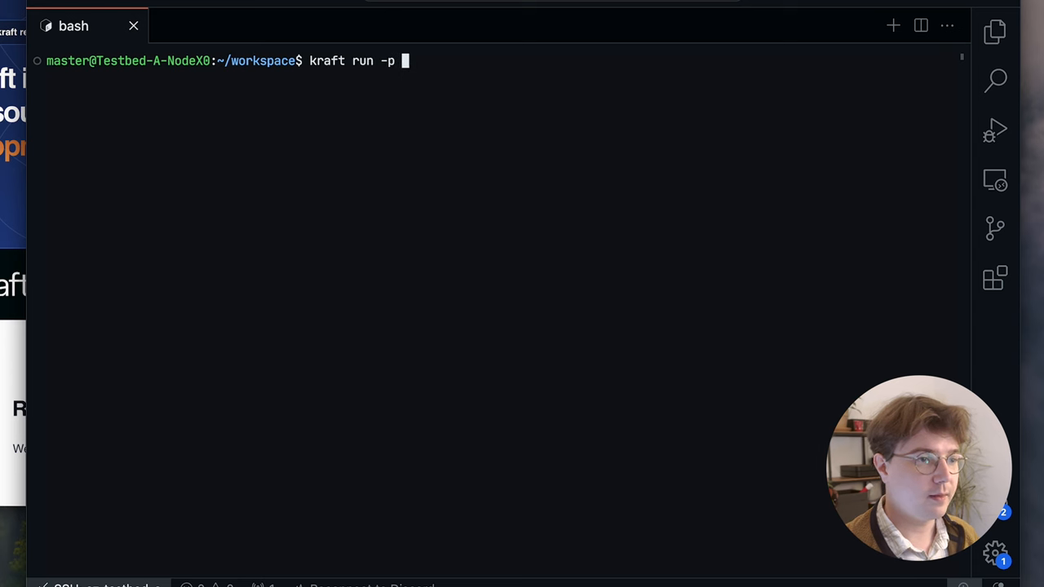
type("8080:80")
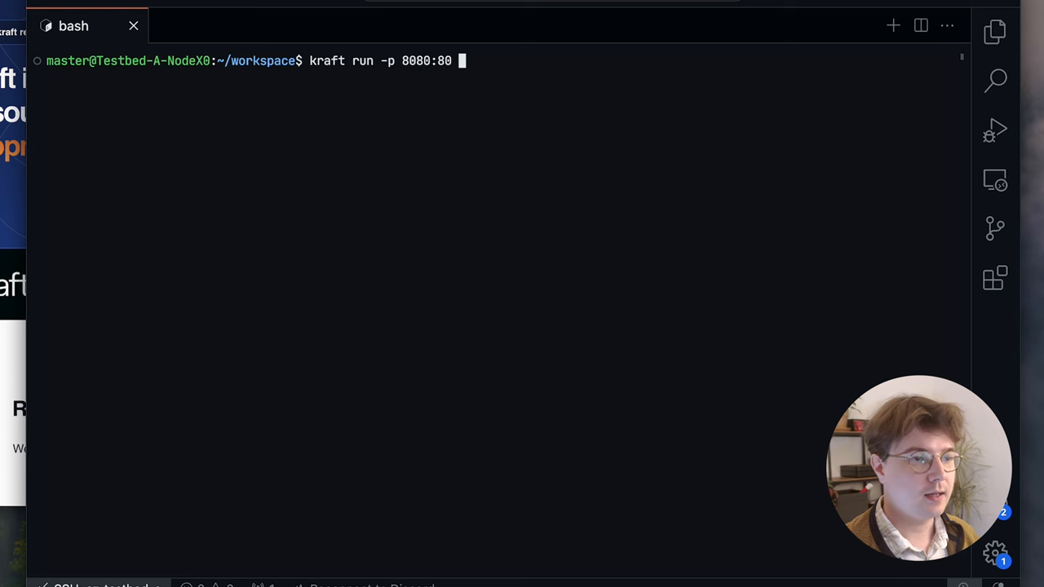
type("unikraft.org/")
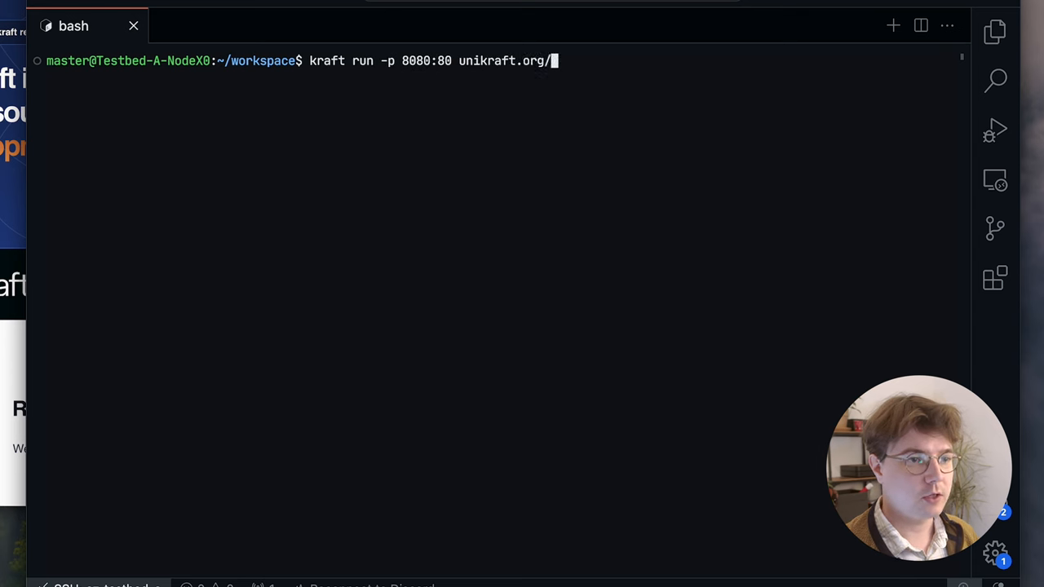
key("Return")
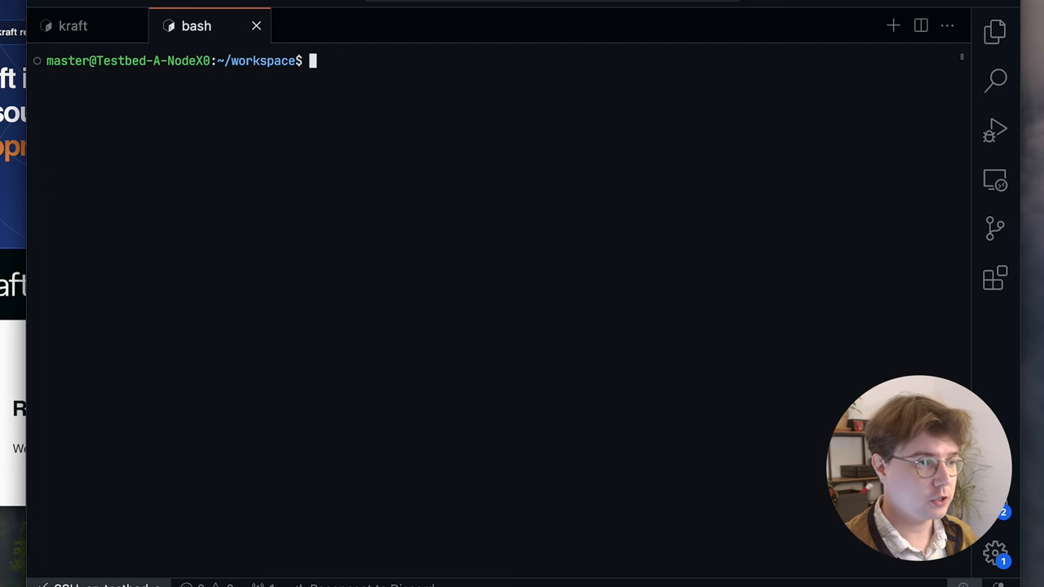
type("curl localhost:8080")
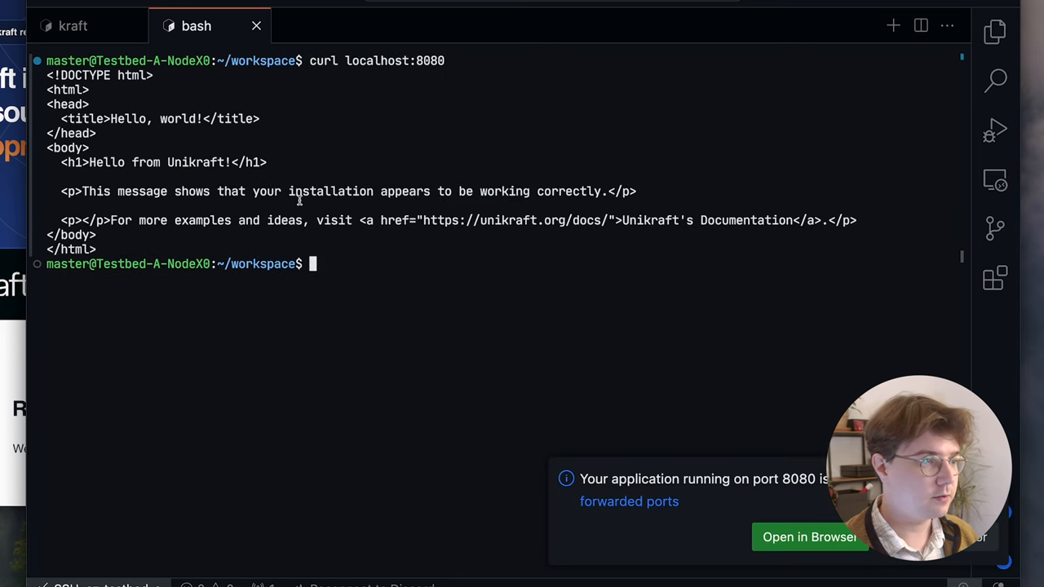
left_click(72, 26)
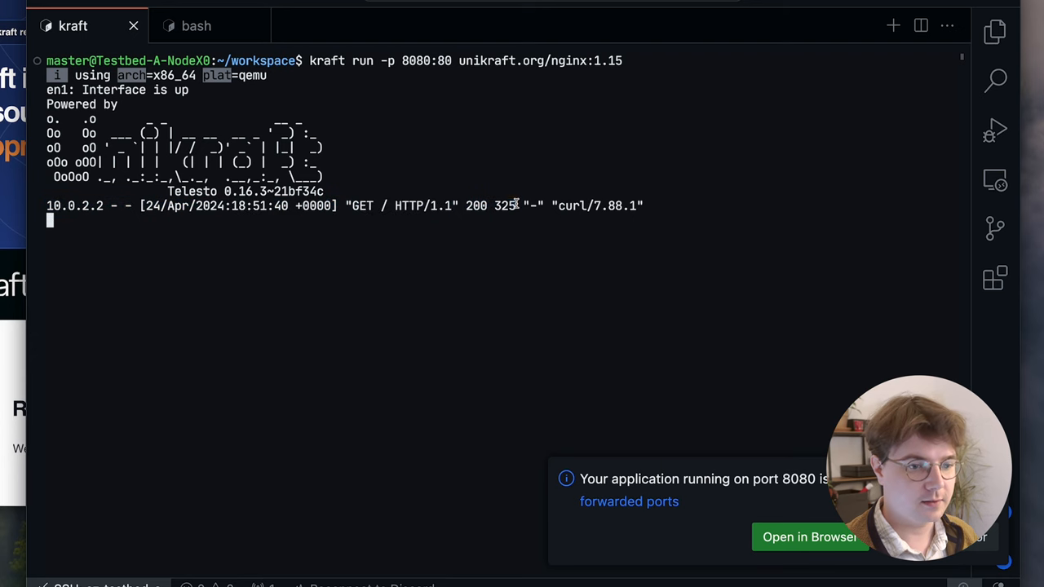
left_click(196, 26)
type("kraft ps --all")
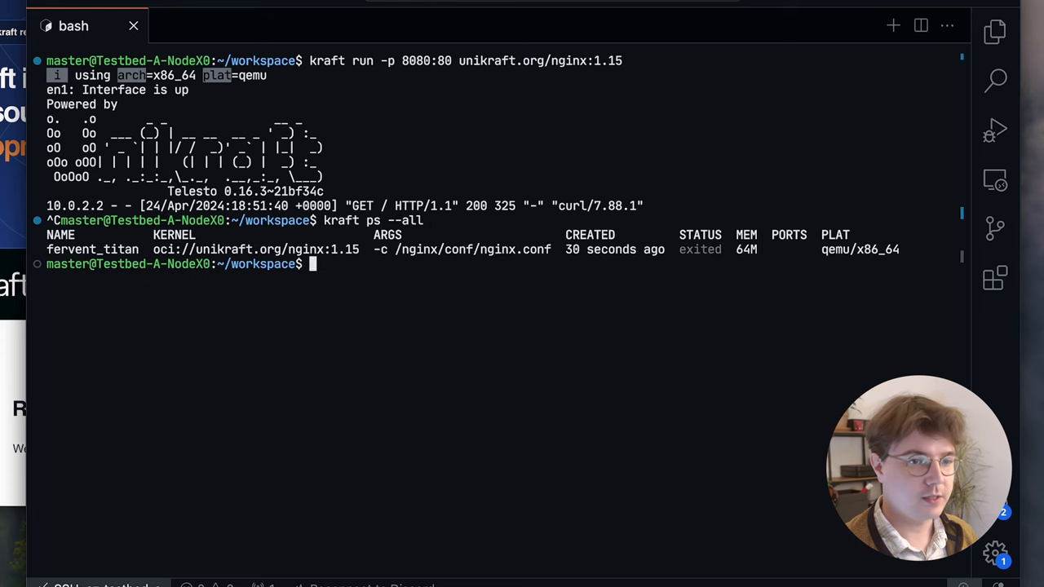
mouse_move(607, 189)
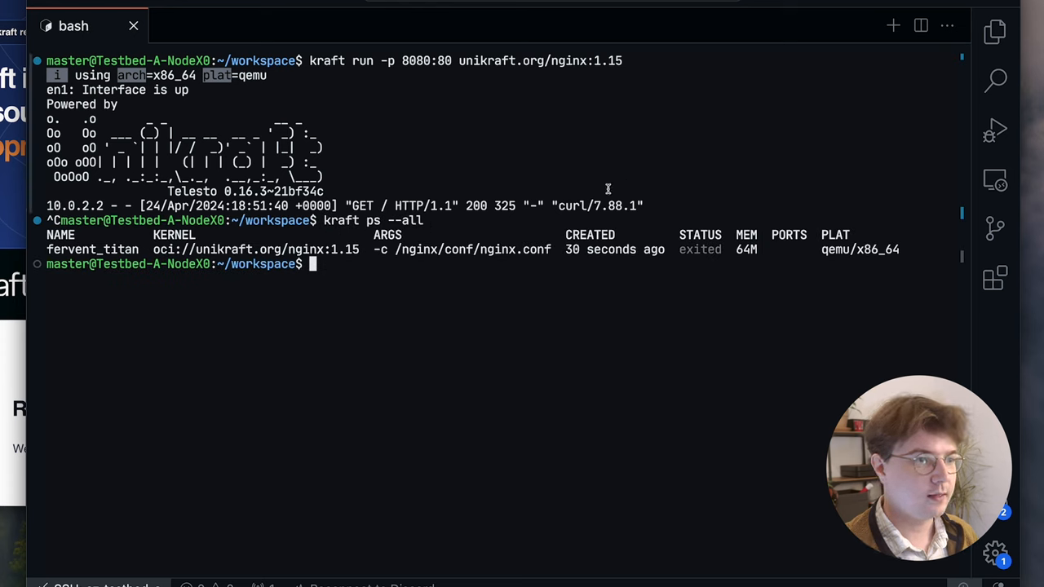
Relaunch nginx 1.15 detached with kraft run -d -p 8080:80 unikraft.org/nginx.
type("kraft run -")
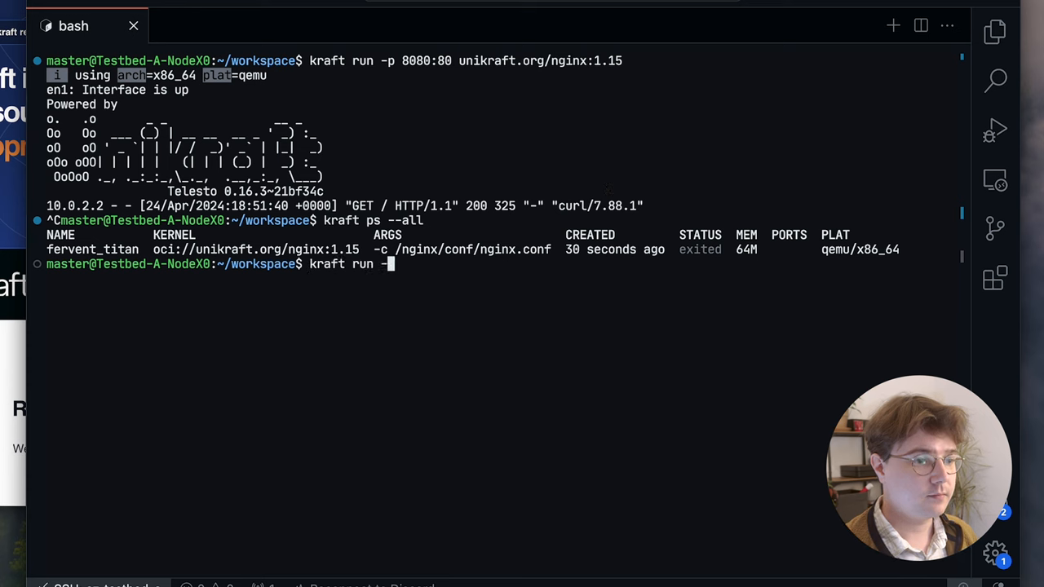
type("d -p")
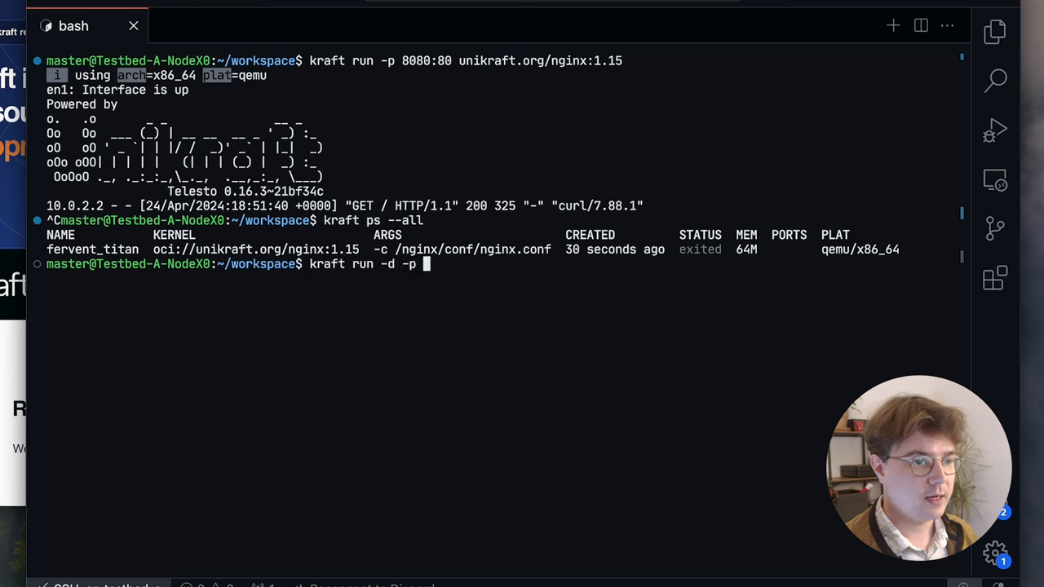
type("8080:80 un")
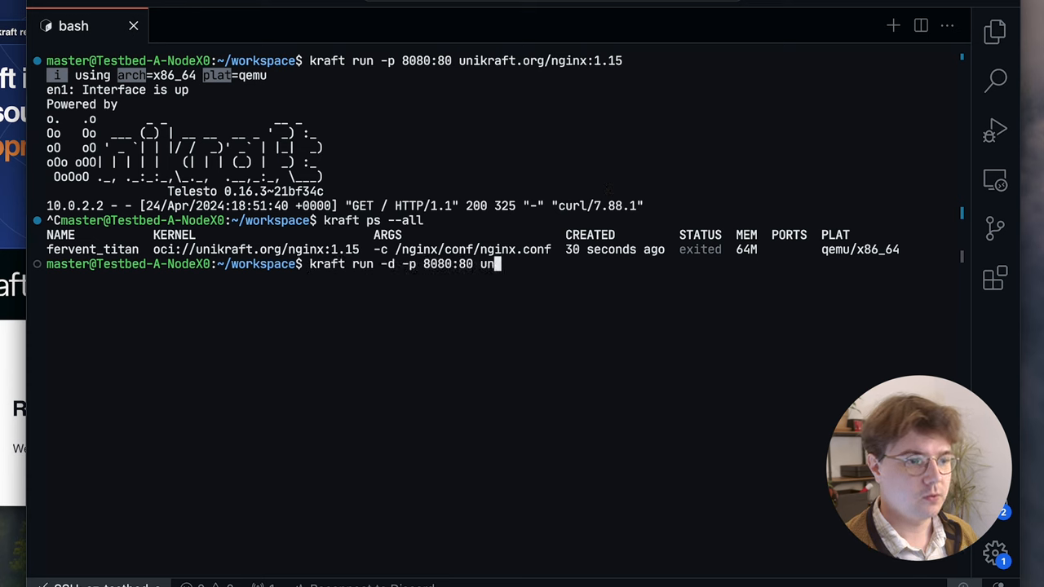
type("ikraft.org/nginx")
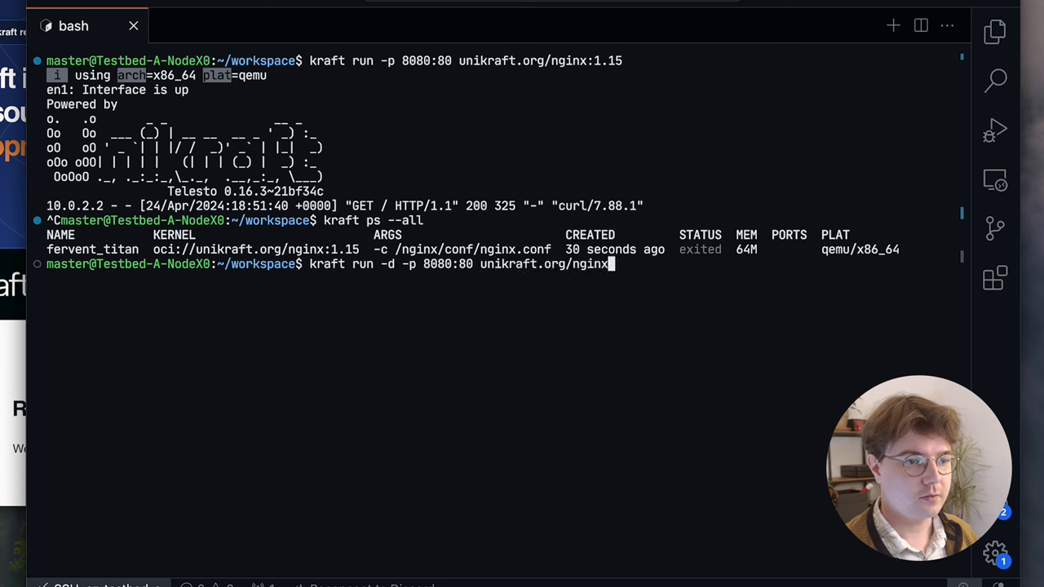
key("Return")
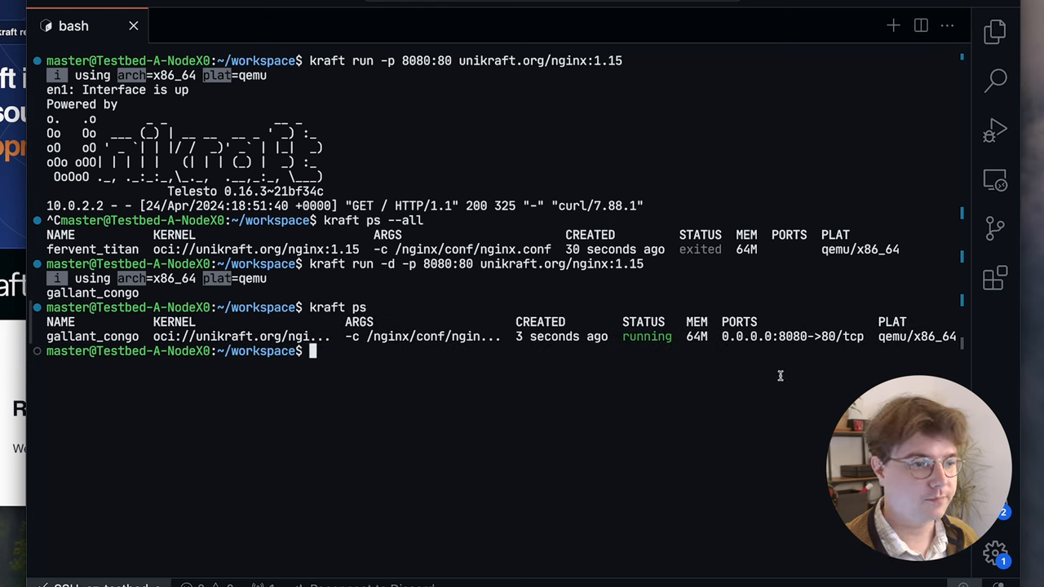
mouse_move(619, 429)
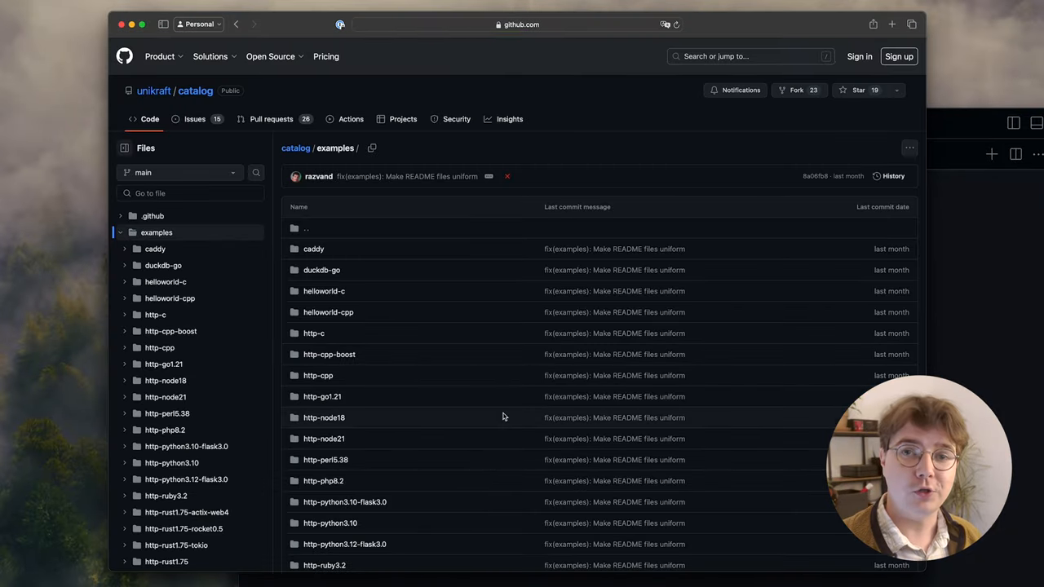
Open server.go in catalog/examples/http-go1.21 and copy its Go HTTP server source.
scroll("down", 3)
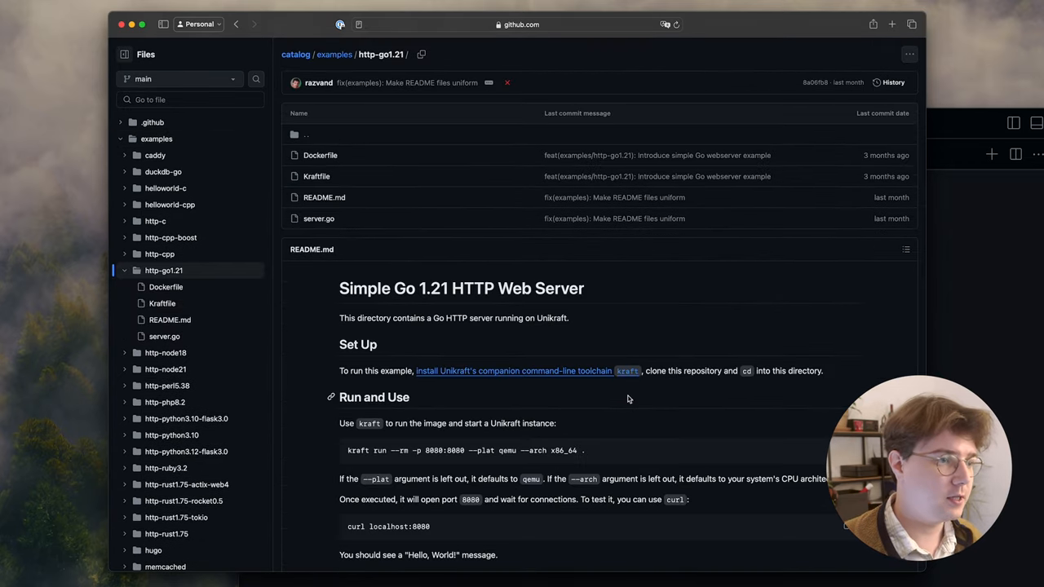
scroll("up", 3)
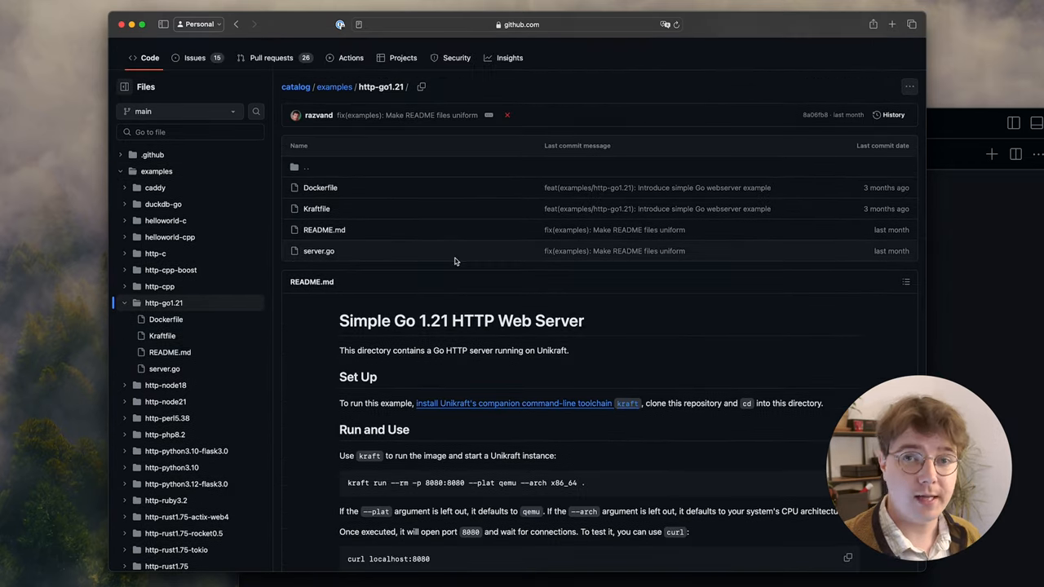
mouse_move(318, 251)
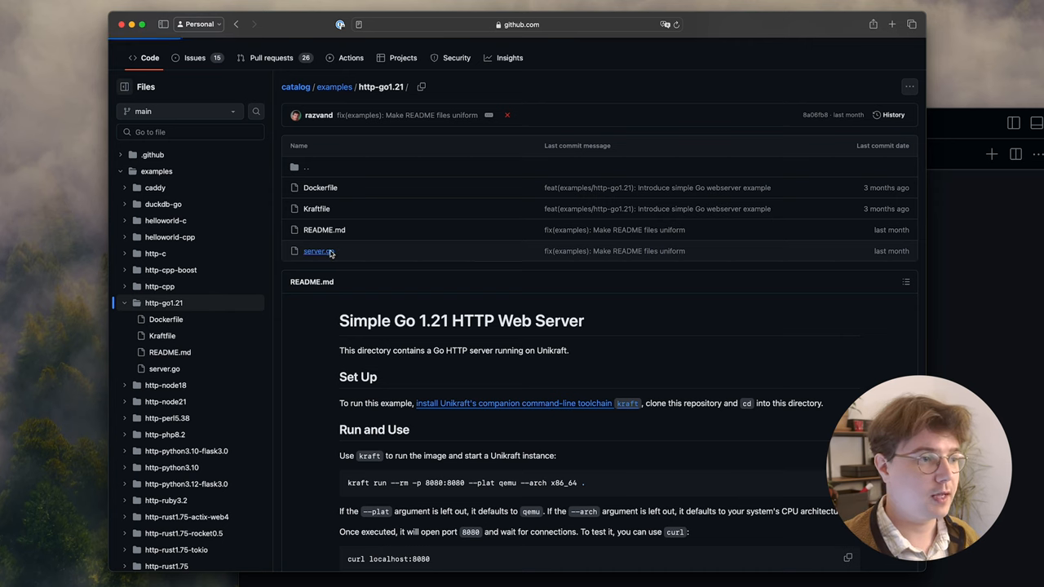
left_click(316, 251)
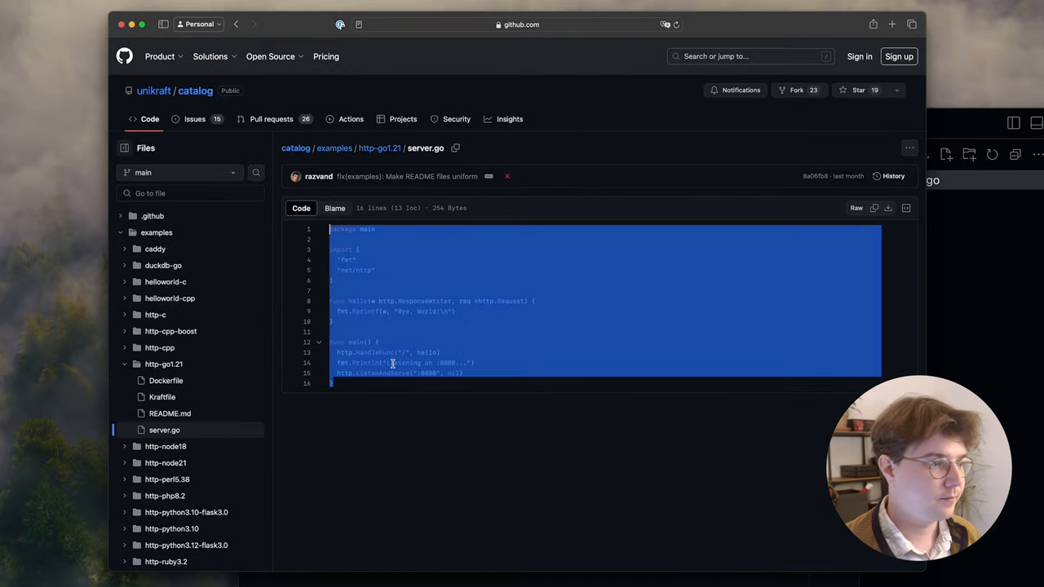
left_click(167, 380)
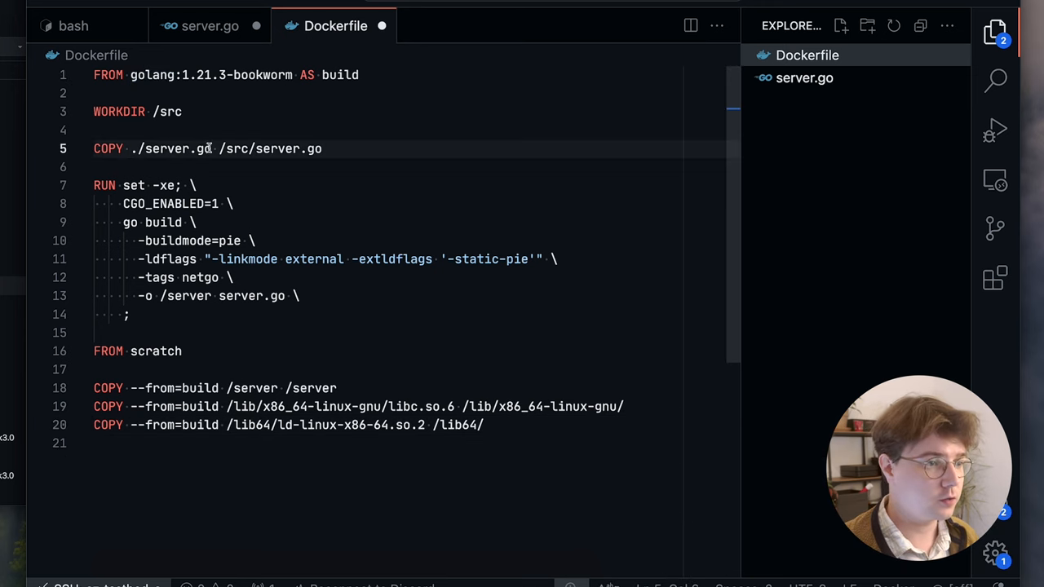
Save the multi-stage Dockerfile building server.go from golang:1.21.3-bookworm into scratch, then view server.go.
double_click(270, 148)
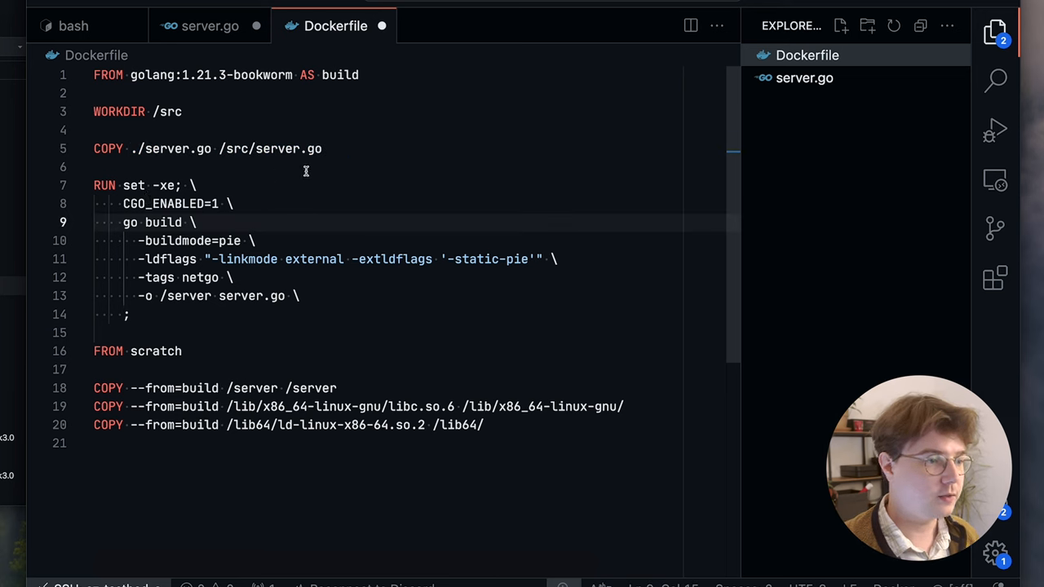
mouse_move(372, 187)
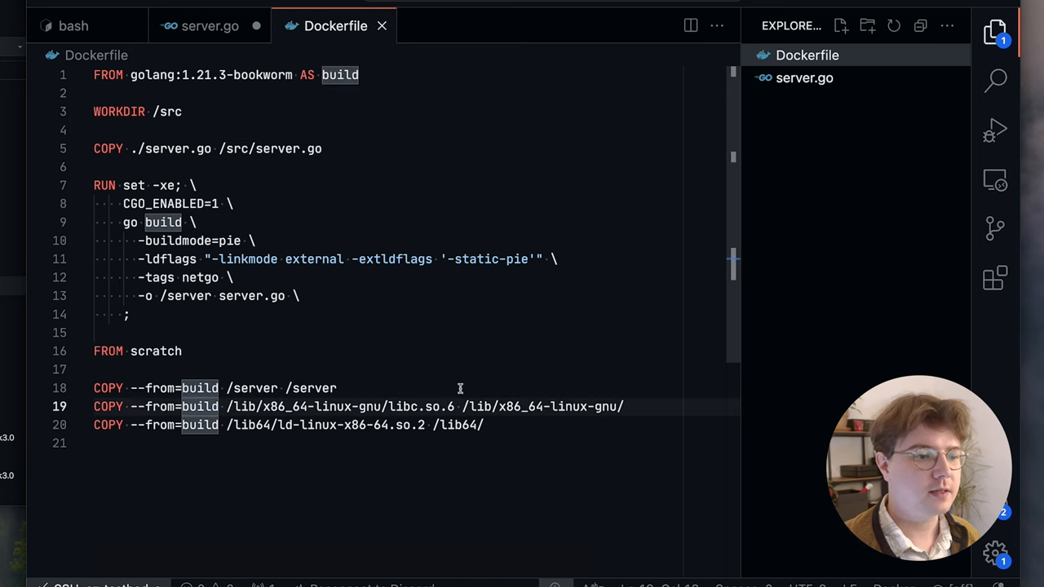
left_click(129, 313)
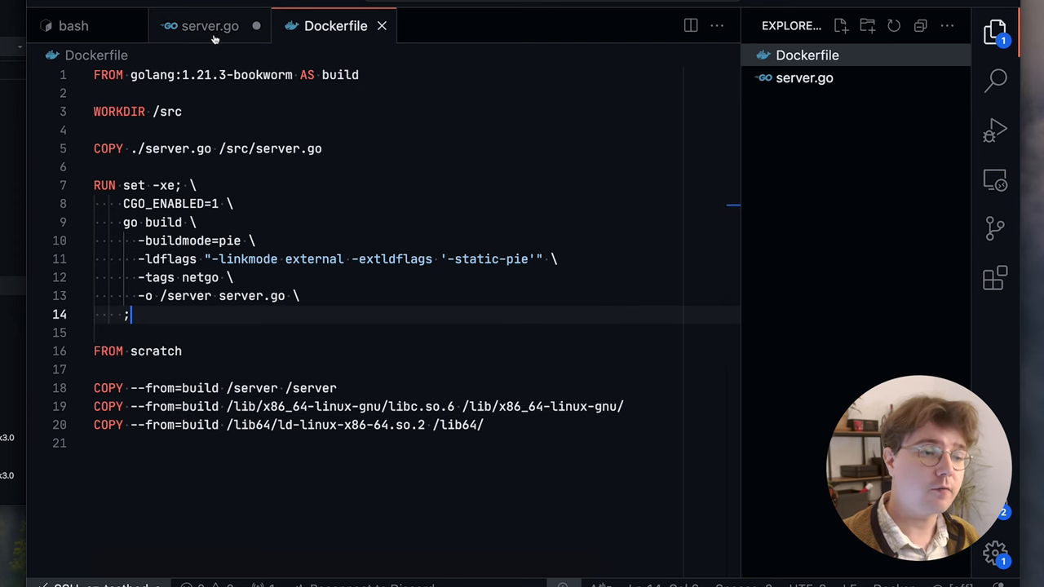
left_click(209, 26)
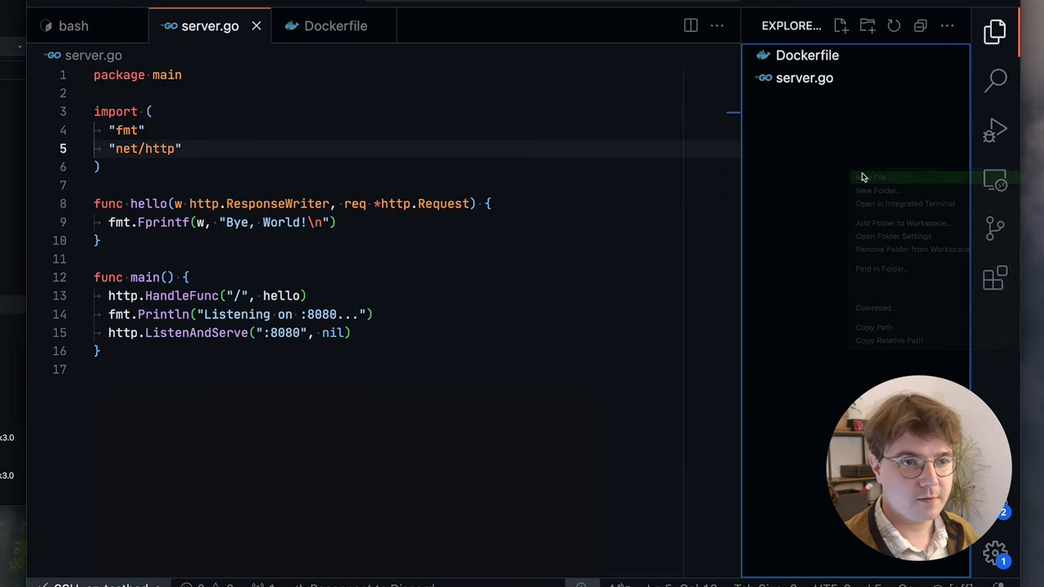
Create a Kraftfile with spec v0.6, base:latest runtime, Dockerfile rootfs and /server cmd, then return to the terminal.
left_click(874, 176)
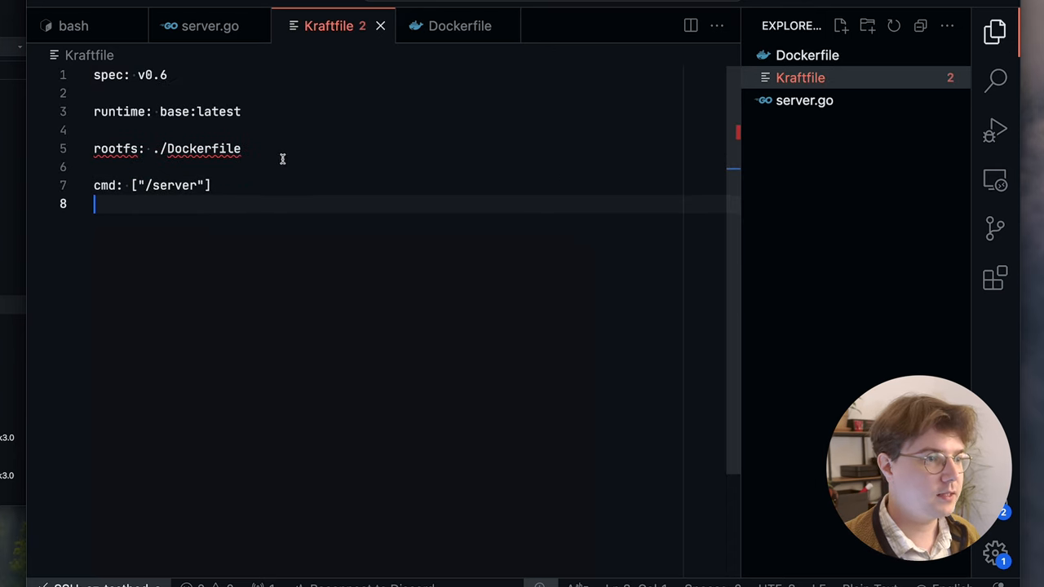
double_click(196, 111)
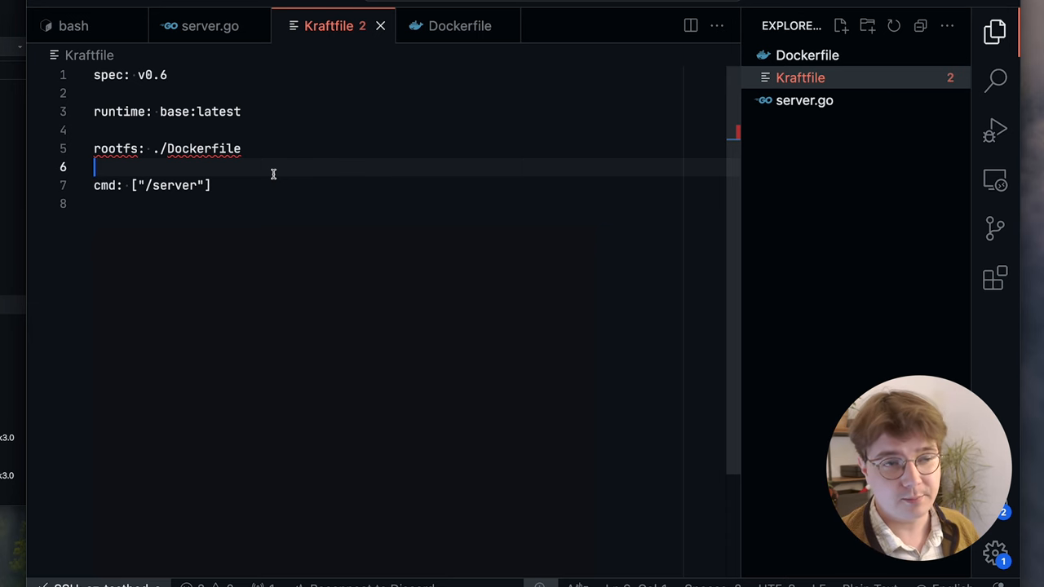
mouse_move(147, 150)
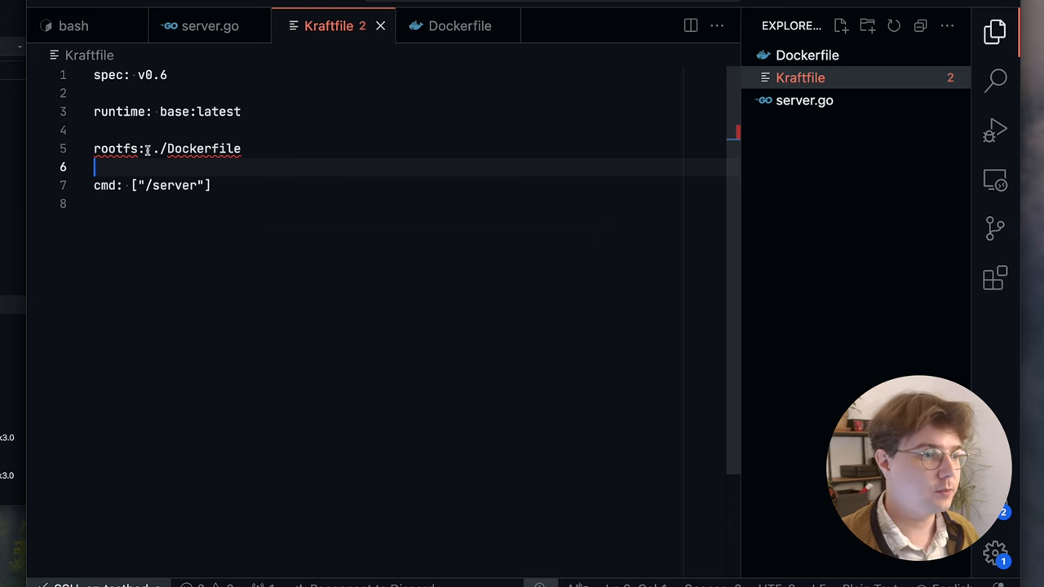
double_click(194, 148)
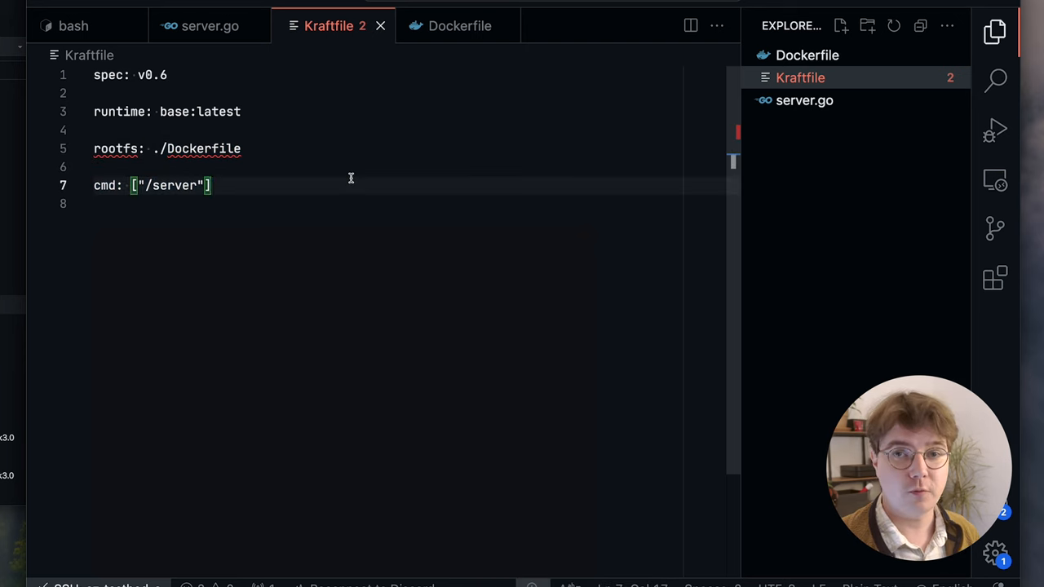
left_click(73, 26)
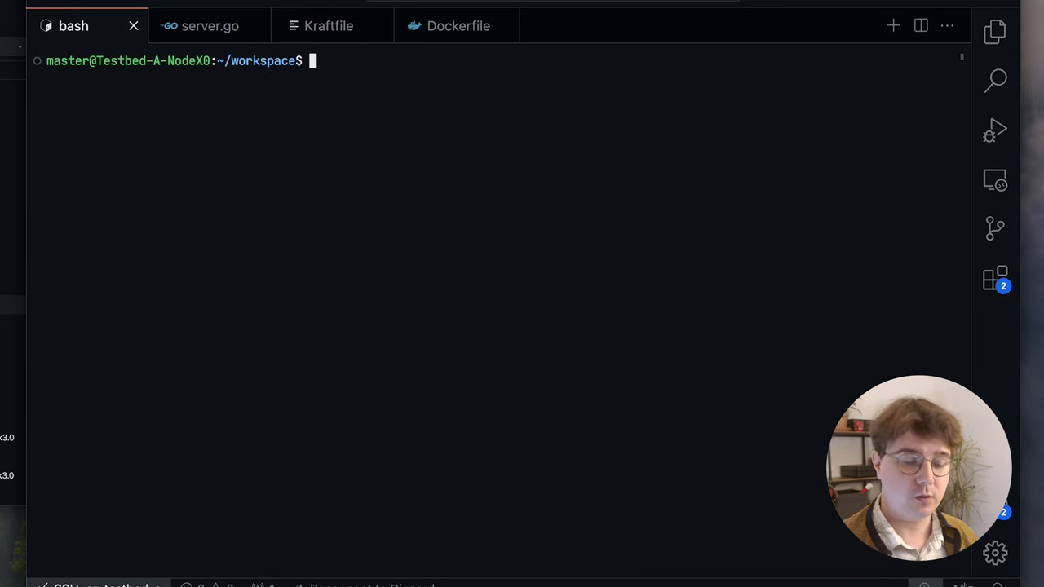
Run kraft run ., then retry with -p 8080:8080, which finds the port already taken.
type("kraft run .")
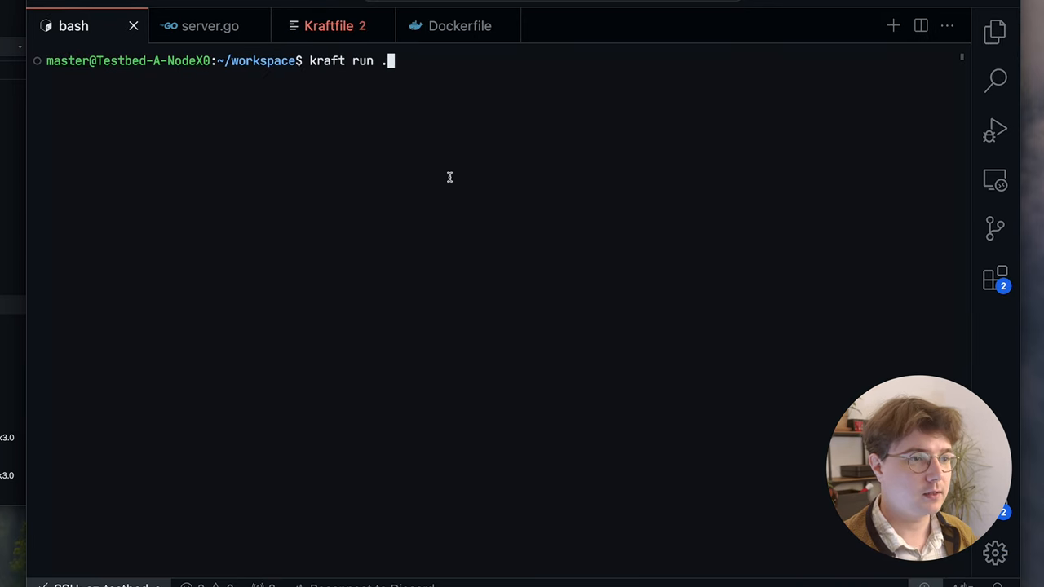
key("Return")
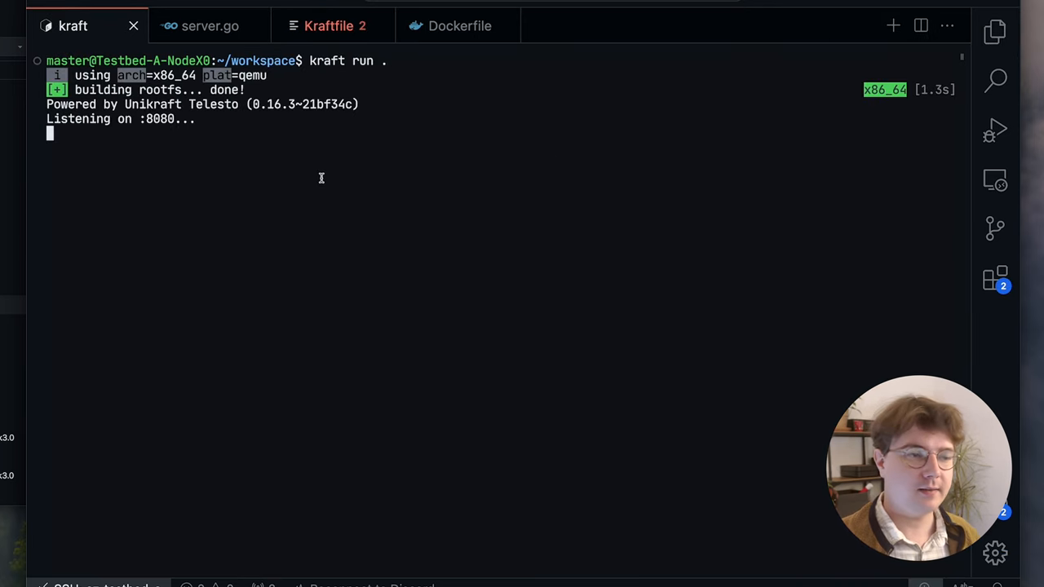
mouse_move(352, 160)
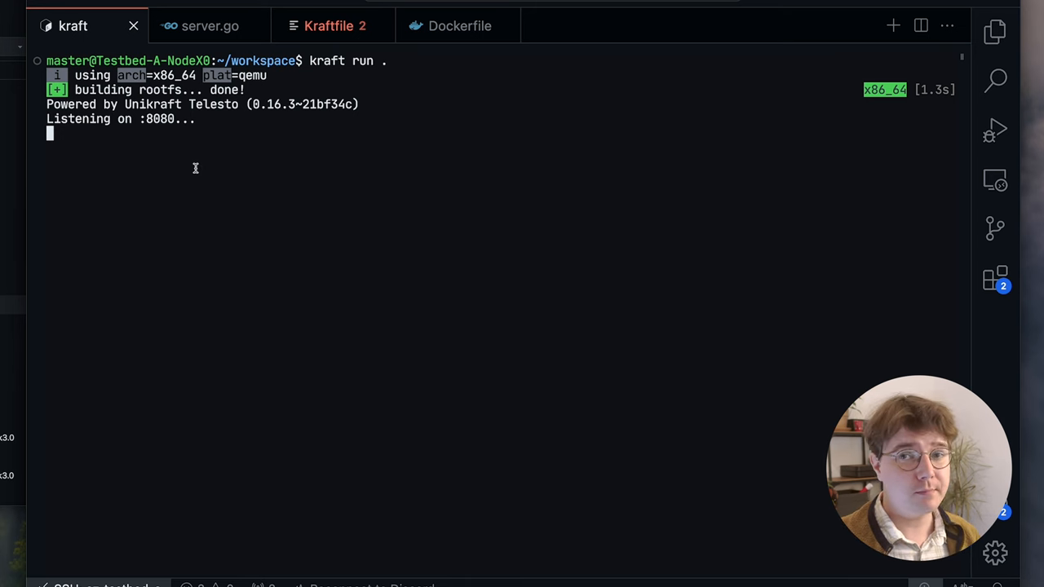
type("clea")
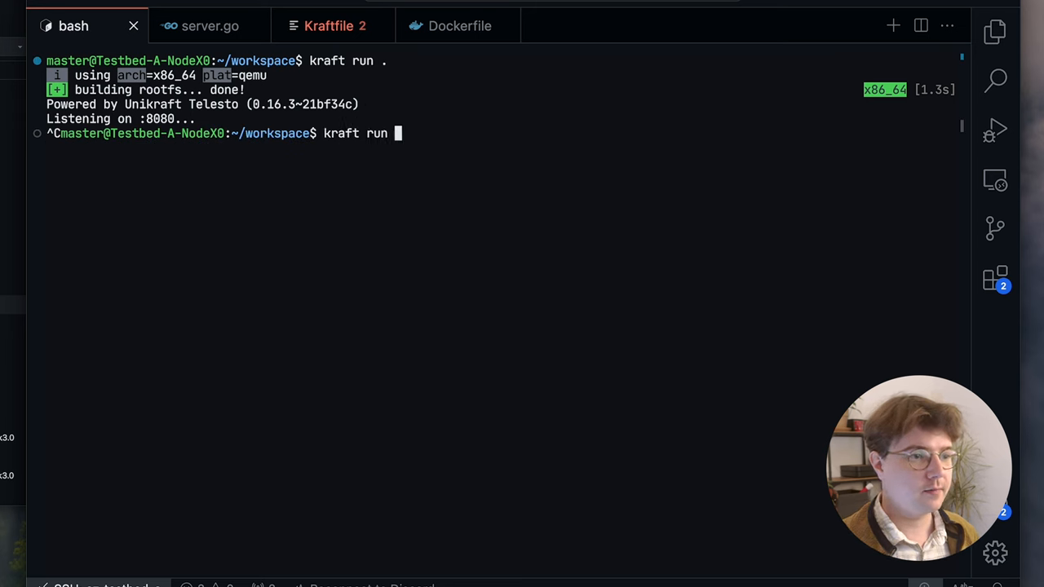
type("-p 8080:8080")
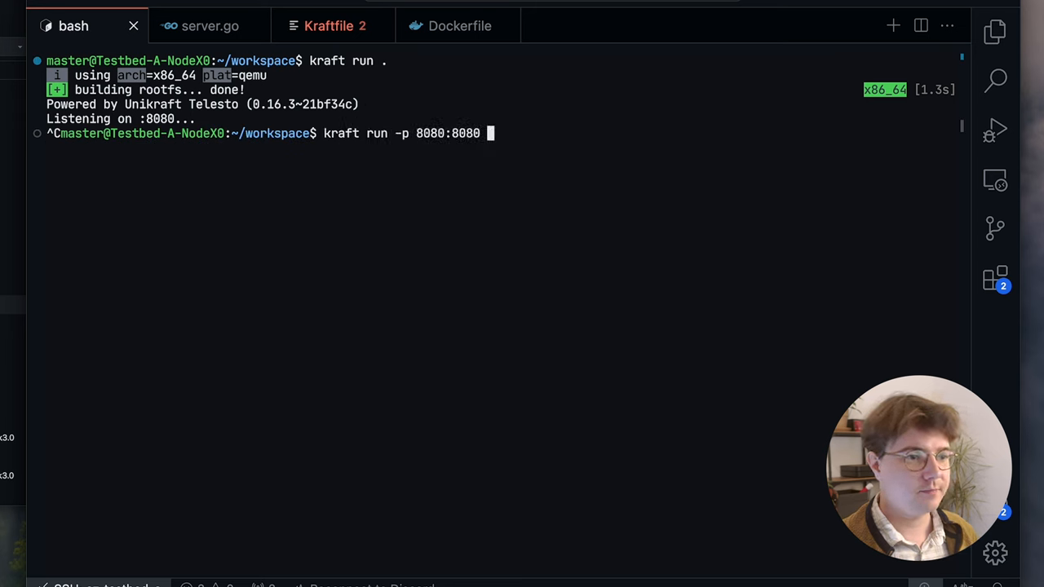
key("Return")
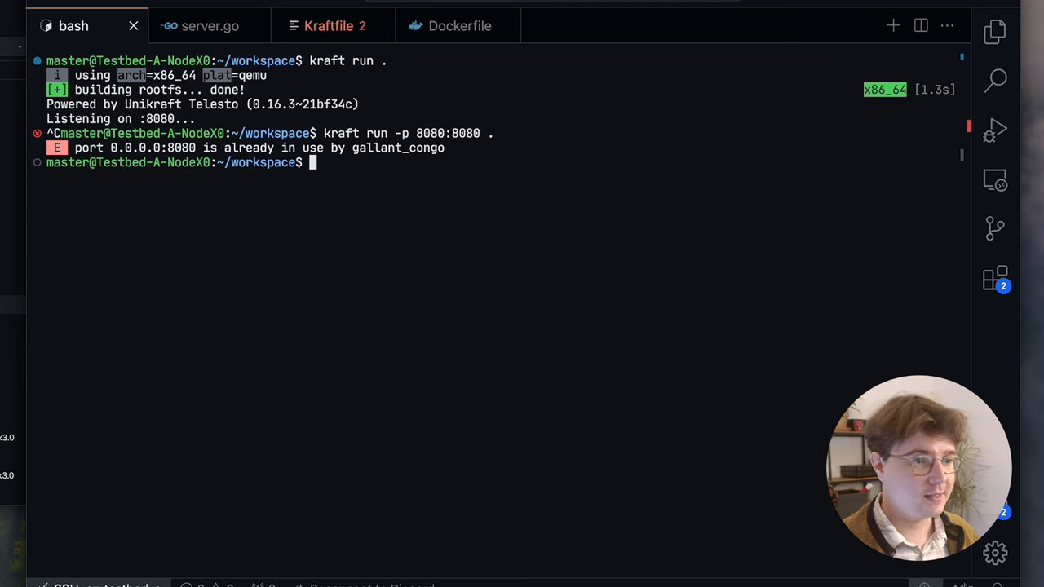
Remove all existing instances with kraft rm --all and start kraft run -p again.
type("kraft rm --a")
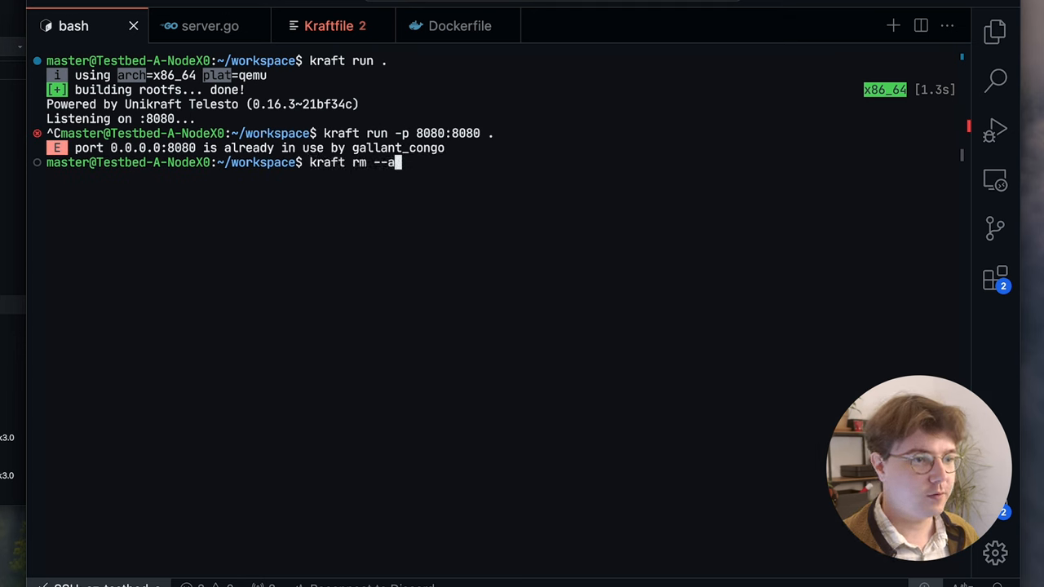
key("Return")
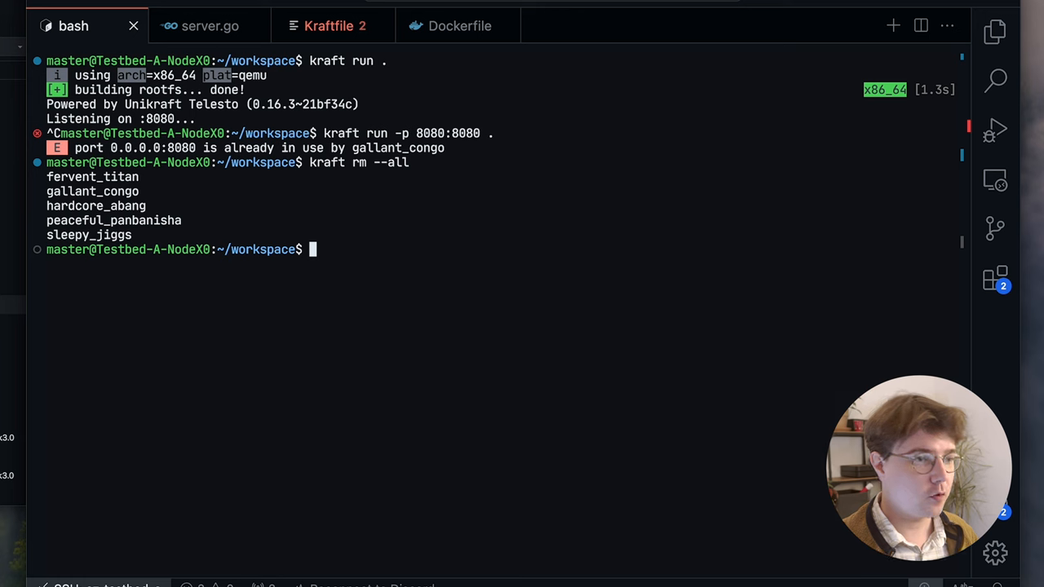
type("kraft run -p 8080:8080 .")
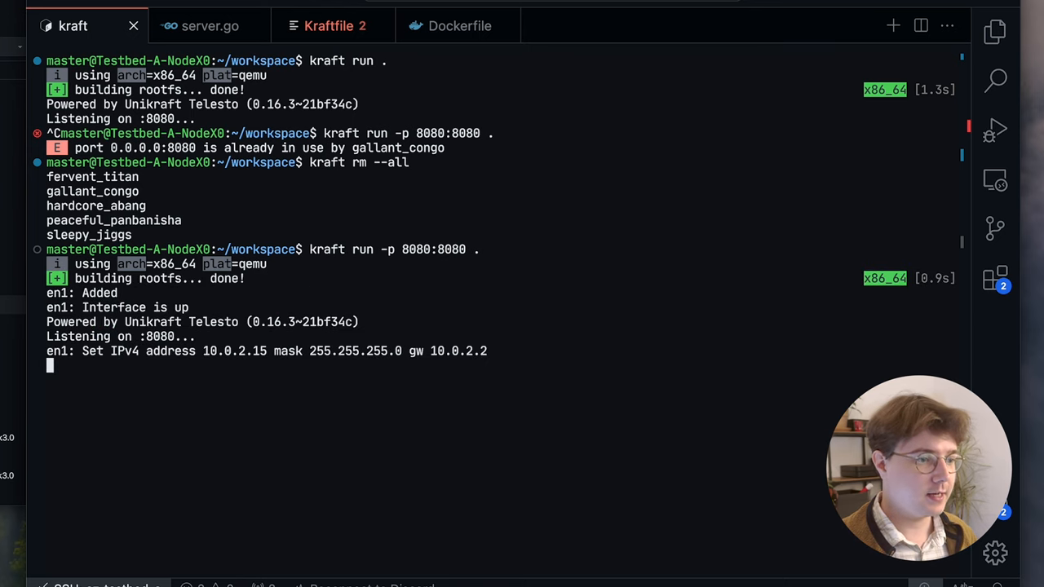
mouse_move(231, 176)
type("curl l")
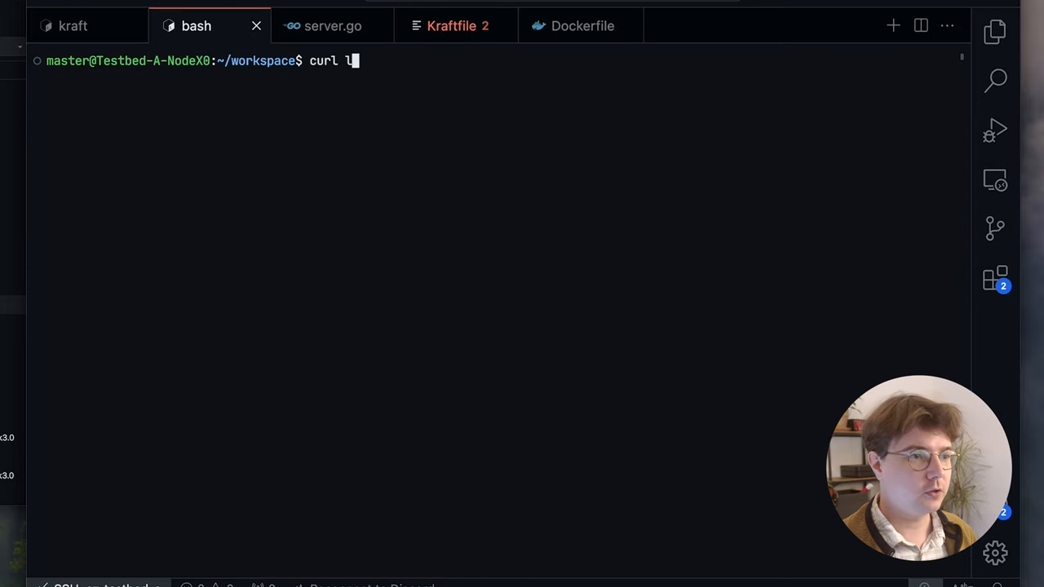
Curl localhost:8080 to get 'Bye, World!', then stop the running unikernel with Ctrl+C.
type("ocalhost:8080")
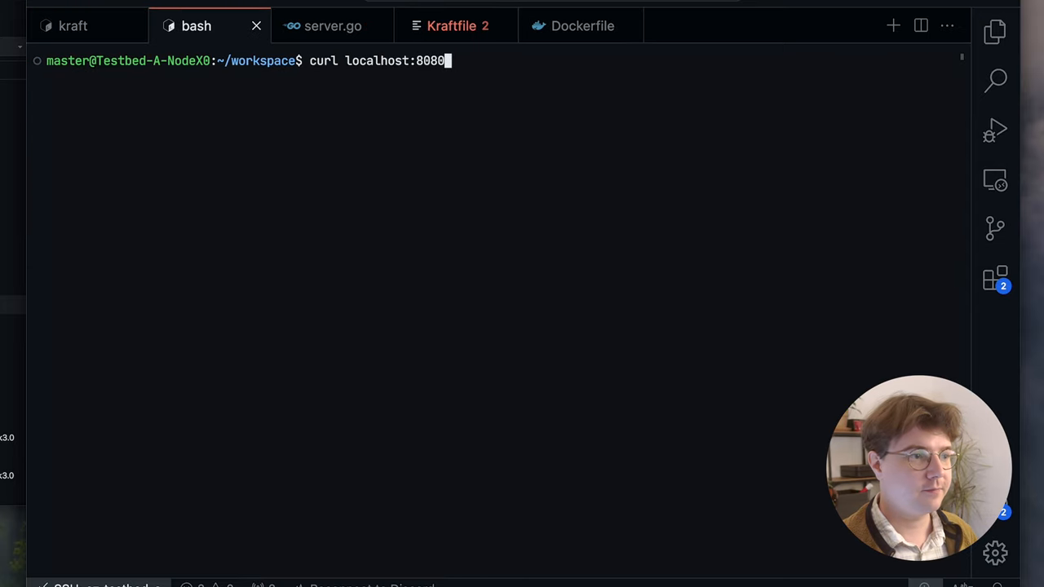
key("Return")
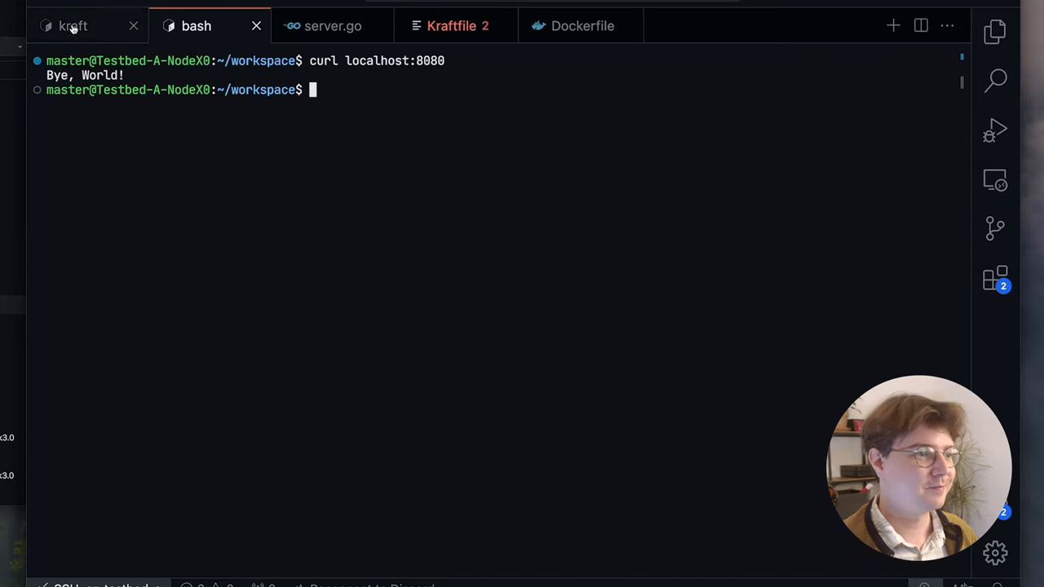
left_click(71, 26)
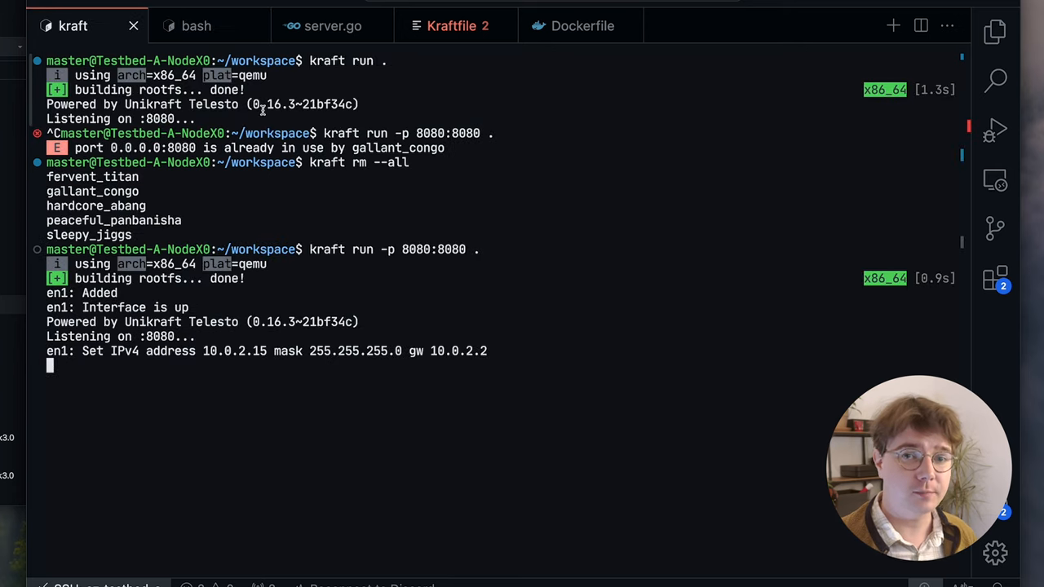
key("ctrl+c")
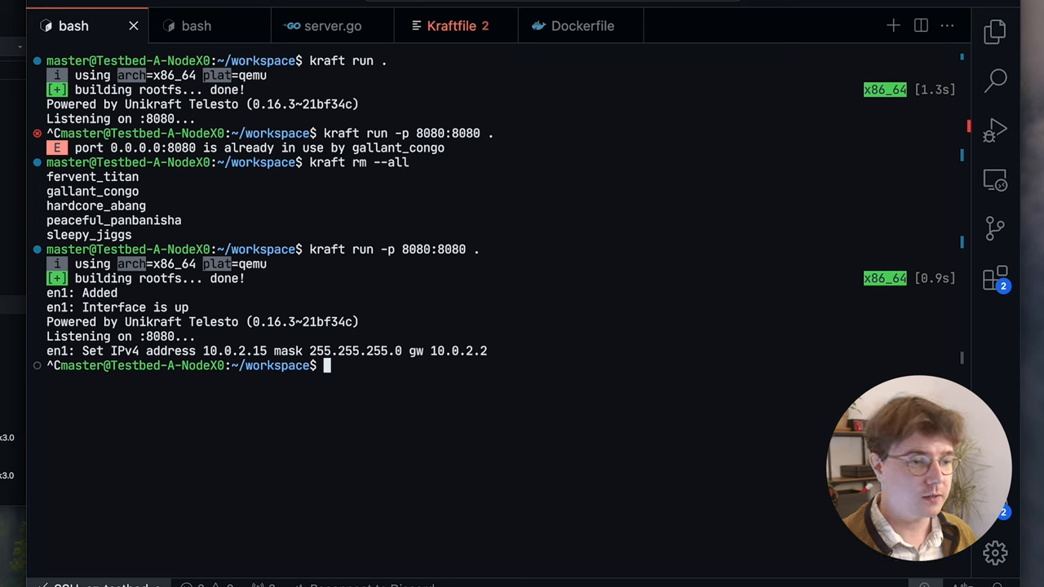
Package the unikernel as ghcr.io/nderjung/bye-world:latest with kraft pkg, then begin a kraft pkg ls.
type("kraft pkg")
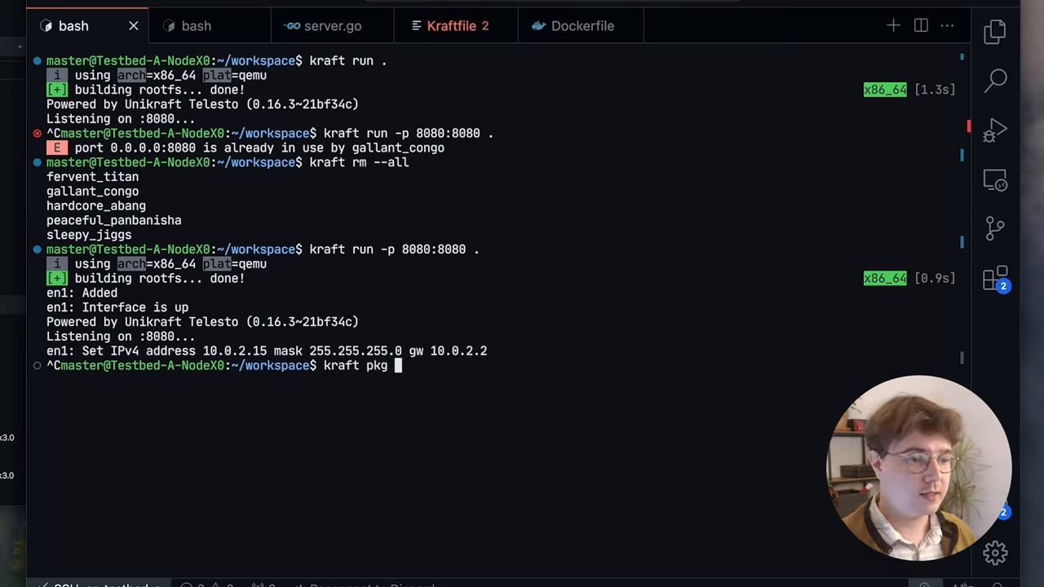
type("--name")
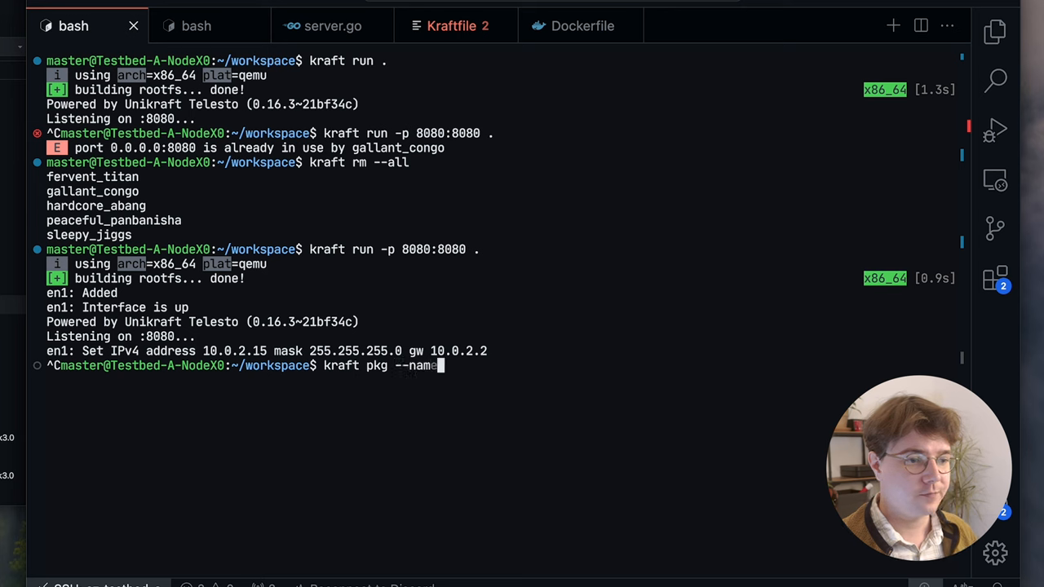
type("ghcr.io/")
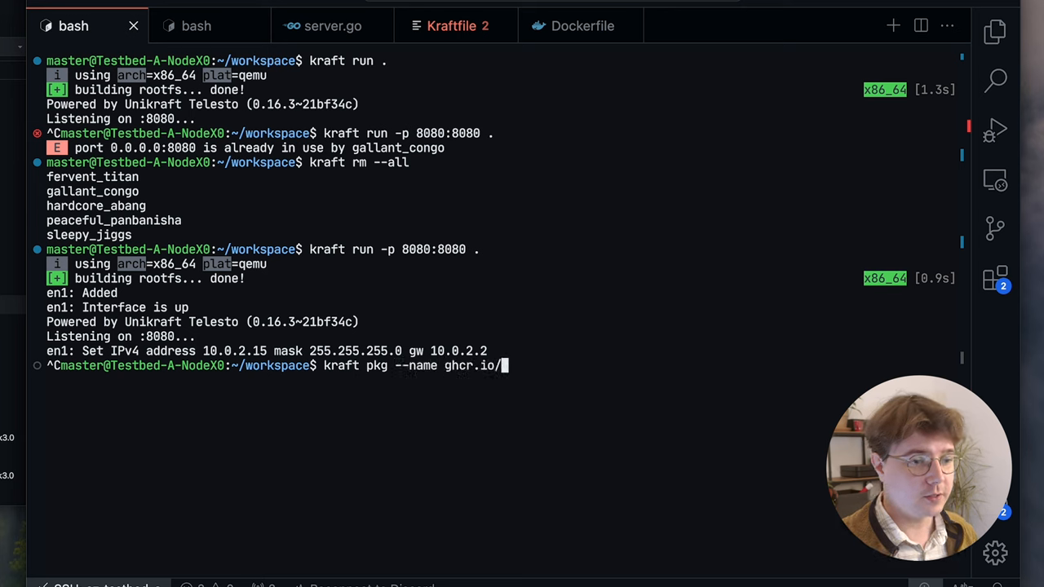
type("nderjung/bye-world:latest")
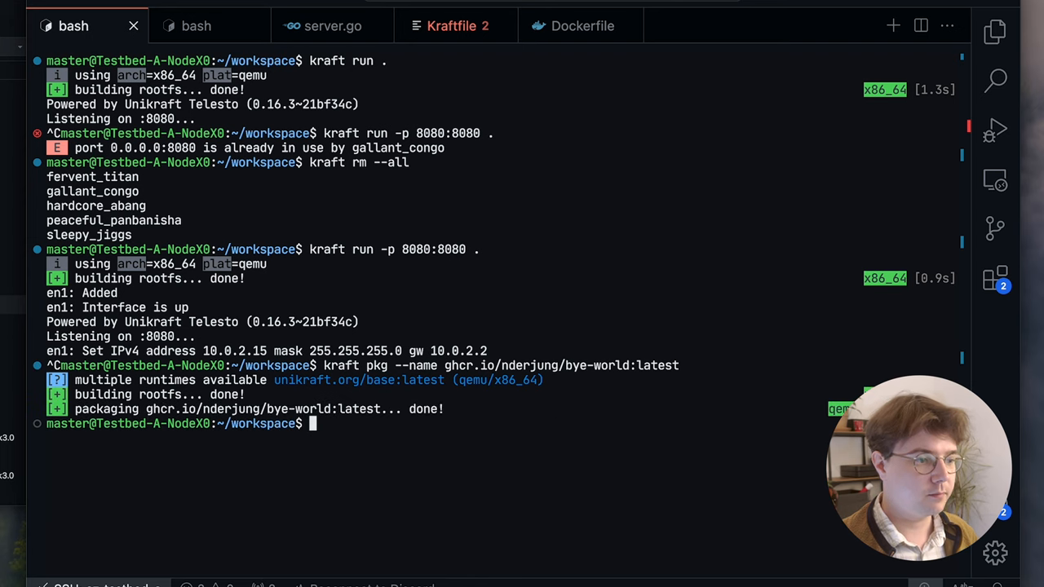
type("kraft pkg l")
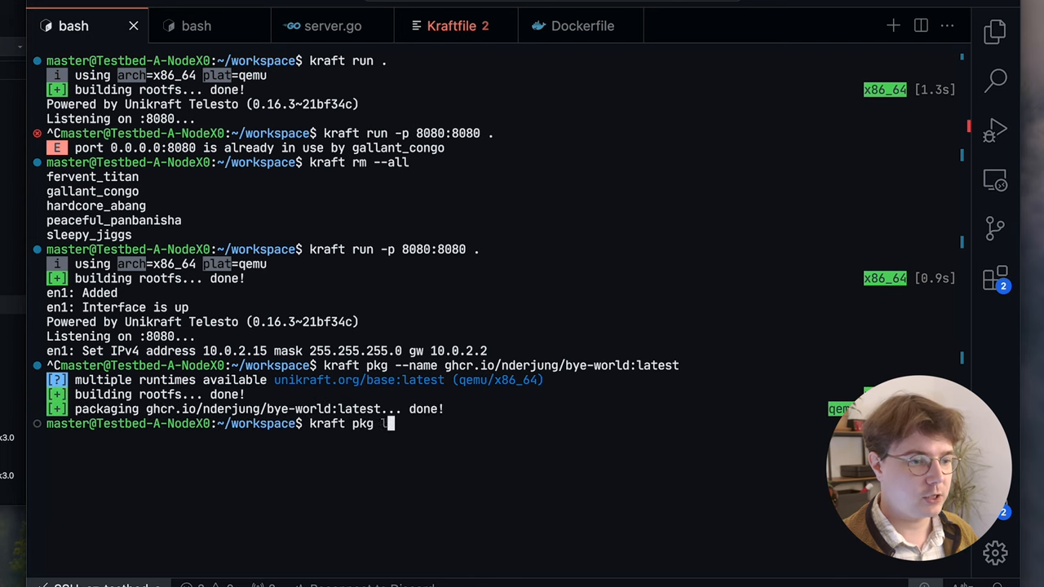
List local app packages showing bye-world, then enter a push of ghcr.io/nderjung/bye-world:latest.
key("Return")
type("kraft pkg push ghc")
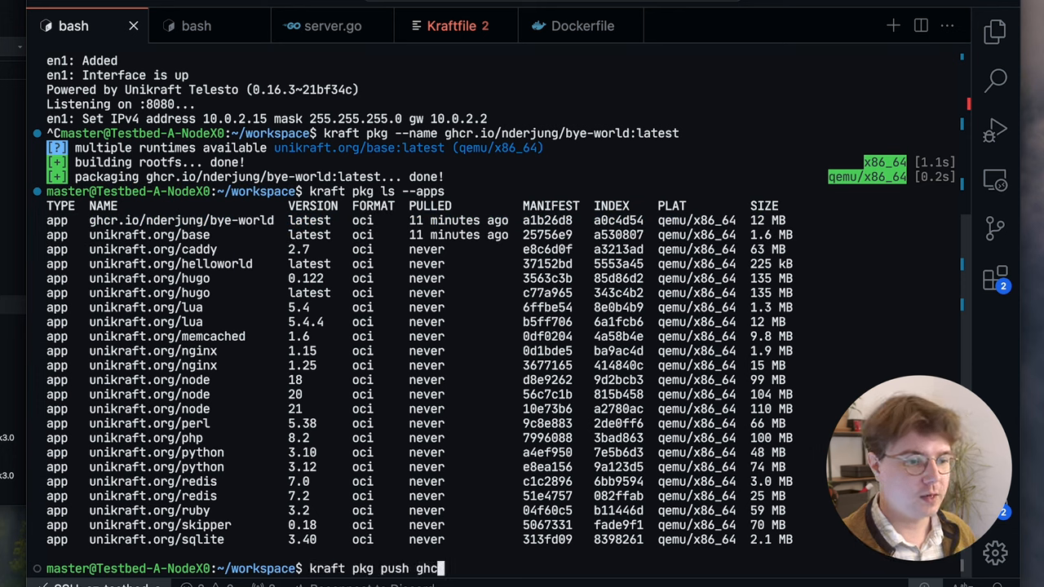
type("r.io/nderjung/")
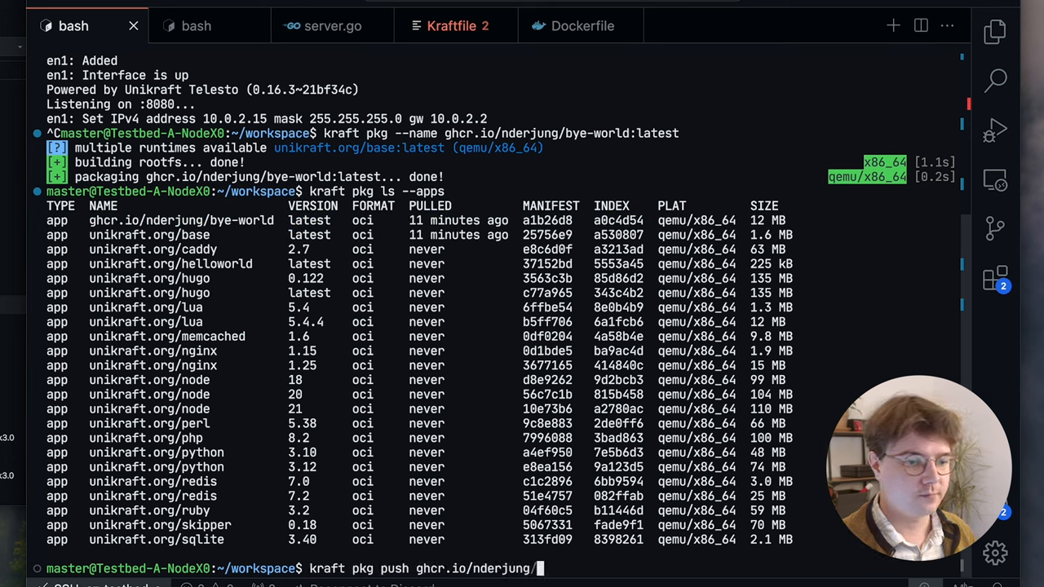
type("bye")
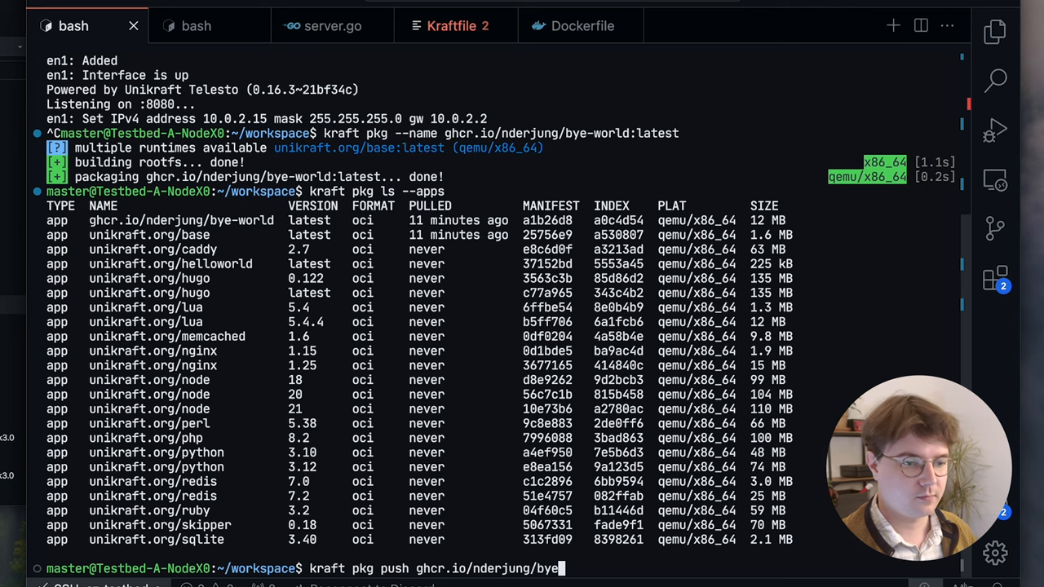
type("-world:latest")
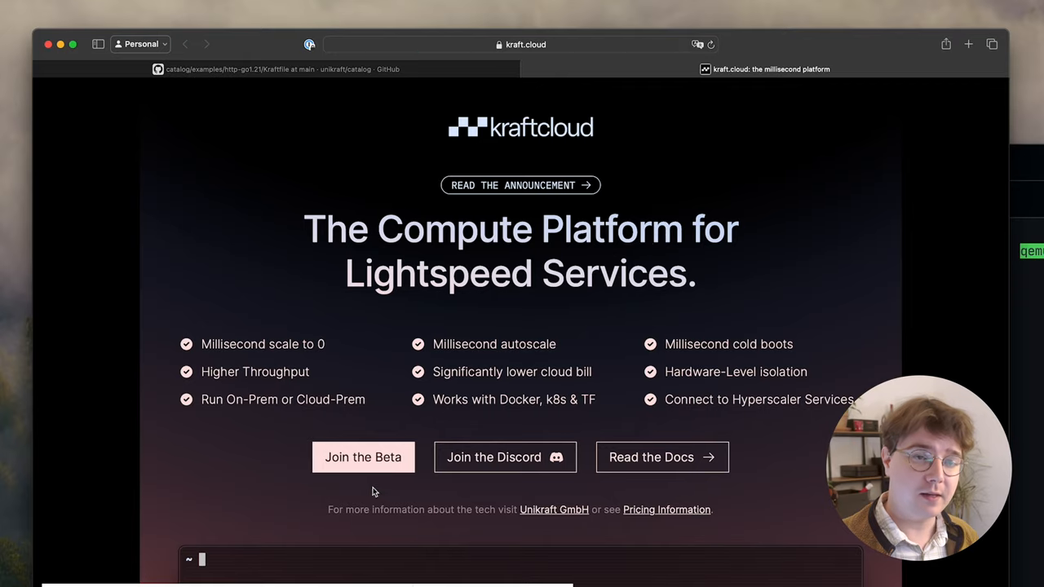
Switch to Safari showing the kraft.cloud homepage.
left_click(362, 457)
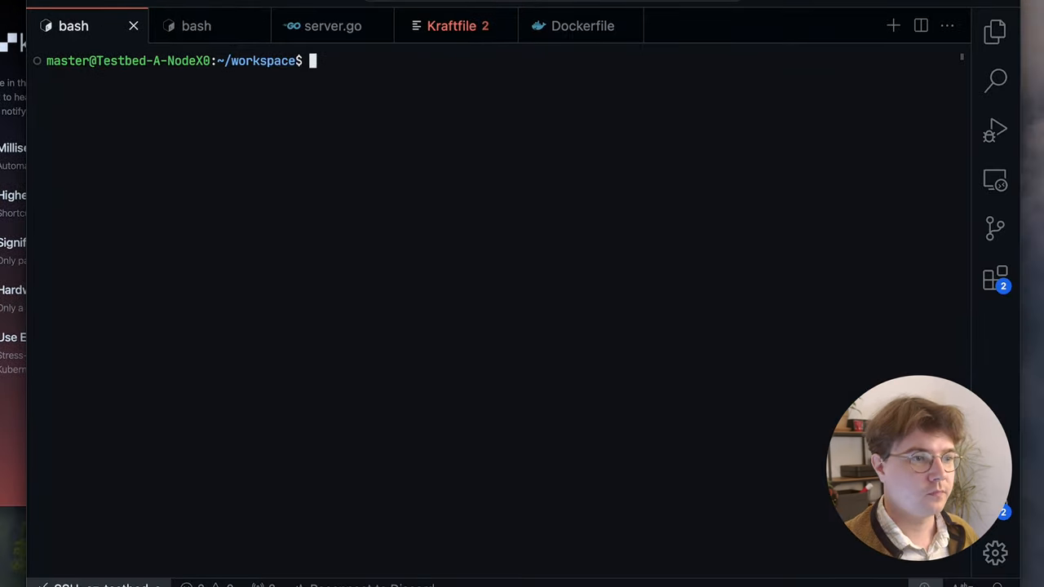
Export the KRAFTCLOUD_TOKEN variable and discard a half-typed kraft cloud command.
type("export KRA")
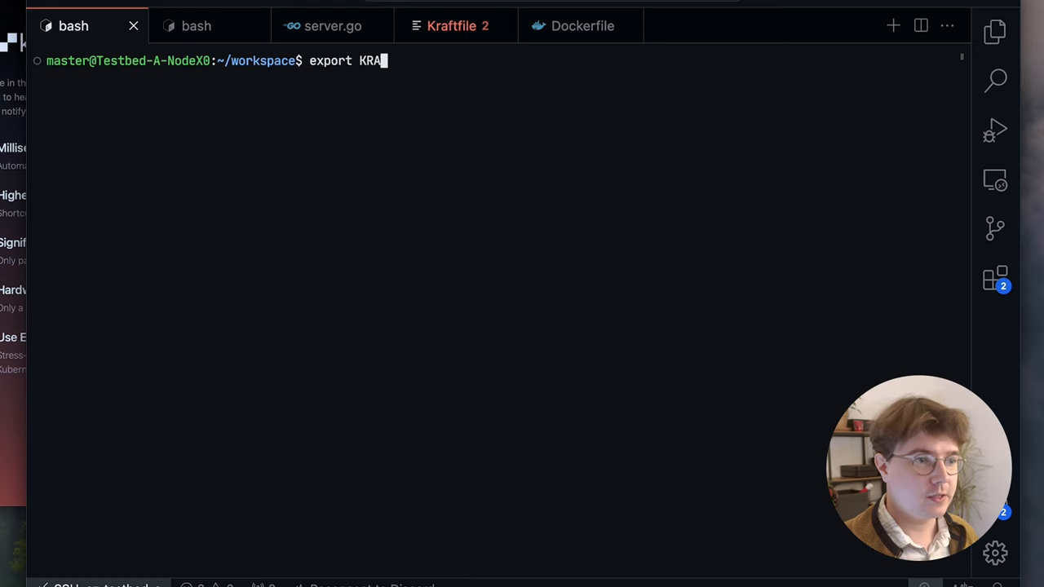
type("FTCLOUD_TOKEN+")
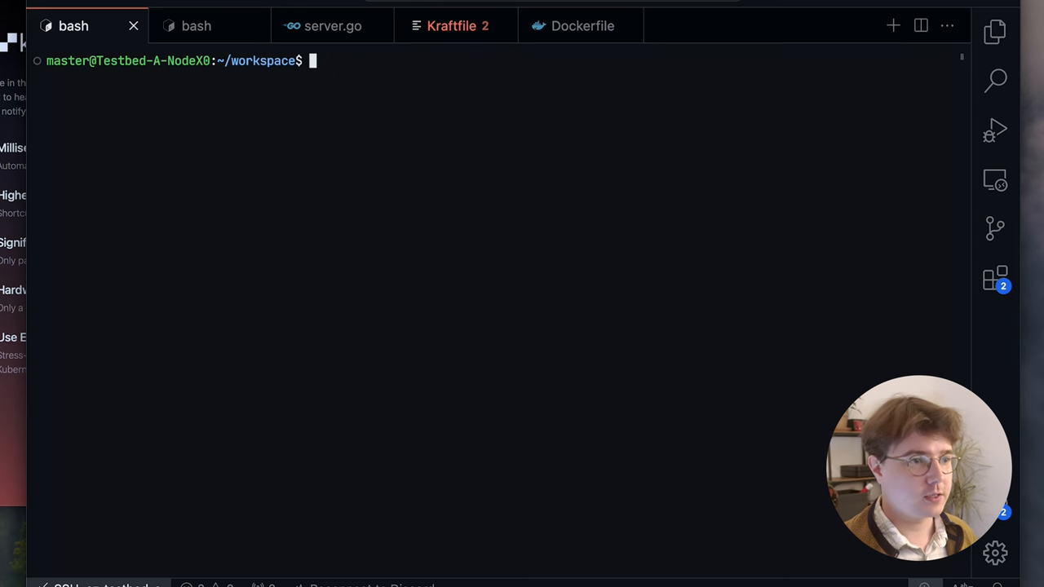
type("kraft cloud")
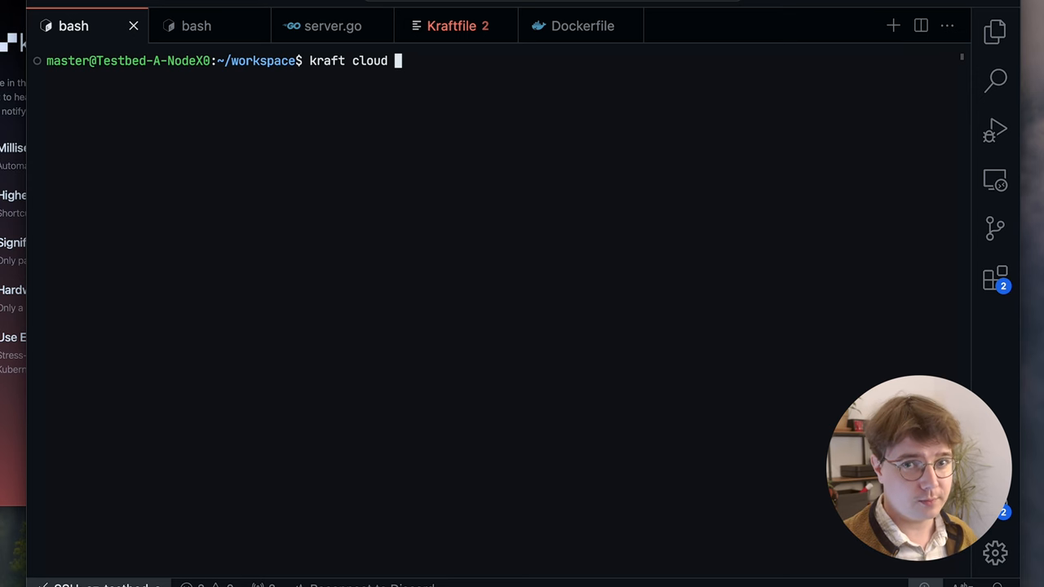
key("ctrl+c")
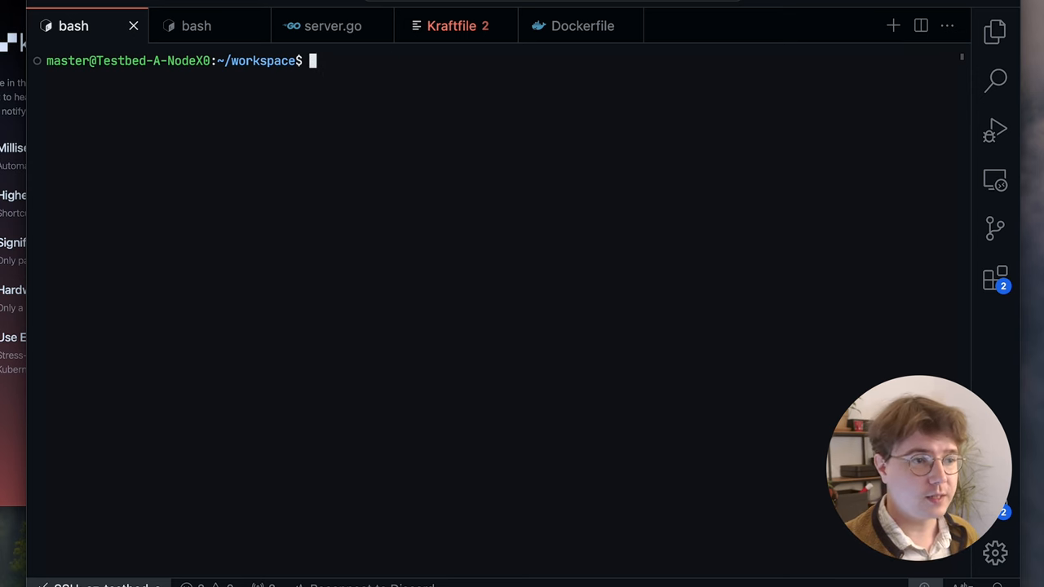
Run kraft cloud metros ls, listing Frankfurt, Dallas, Singapore and Washington DC.
type("kraft cloud")
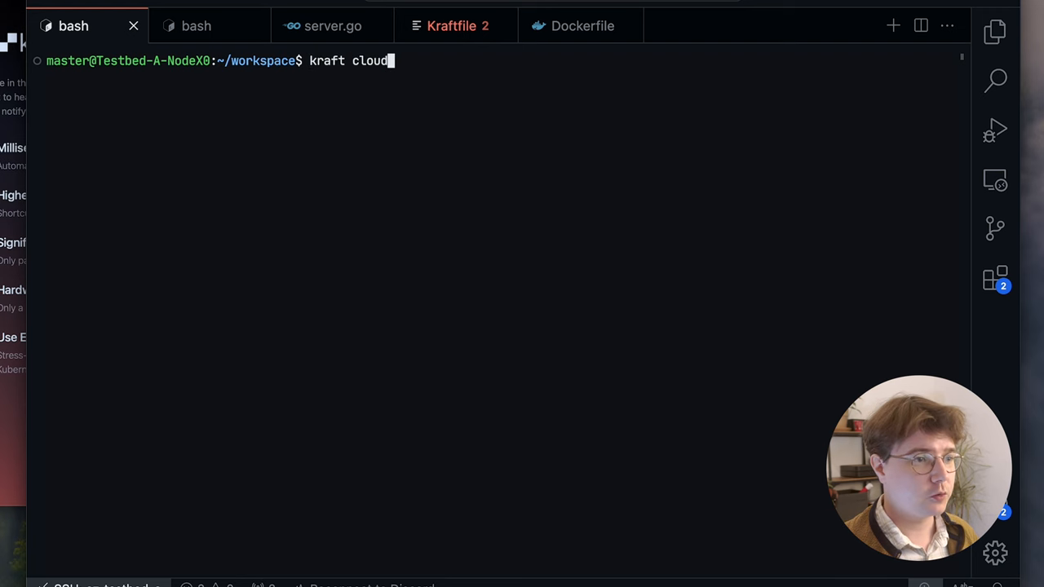
type("metros ls")
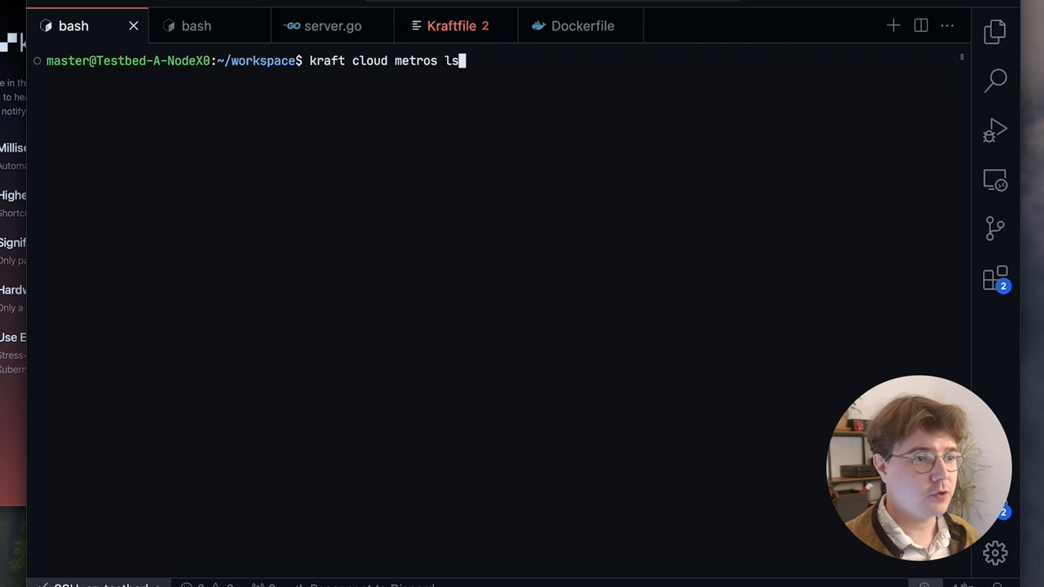
key("Return")
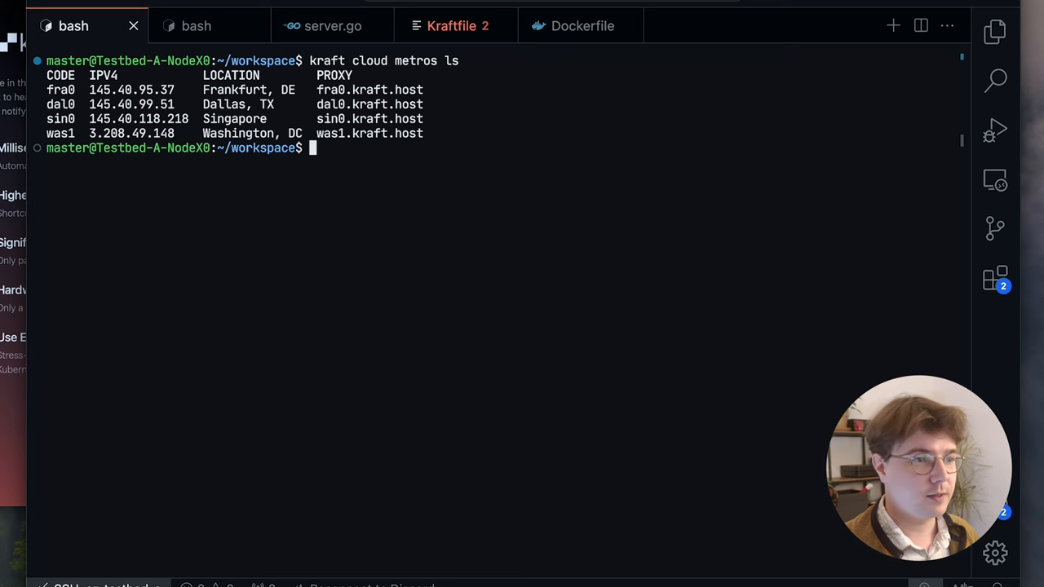
Run kraft cloud --metro fra0 quotas, showing 0/32 instances and 8 GiB memory.
type("kraft")
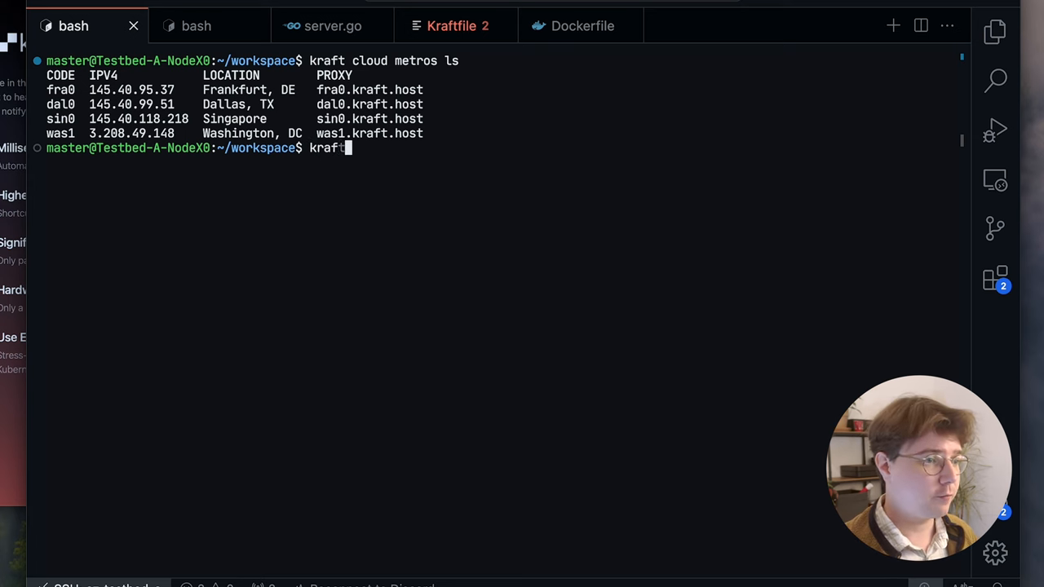
type("cloud --metro fra0")
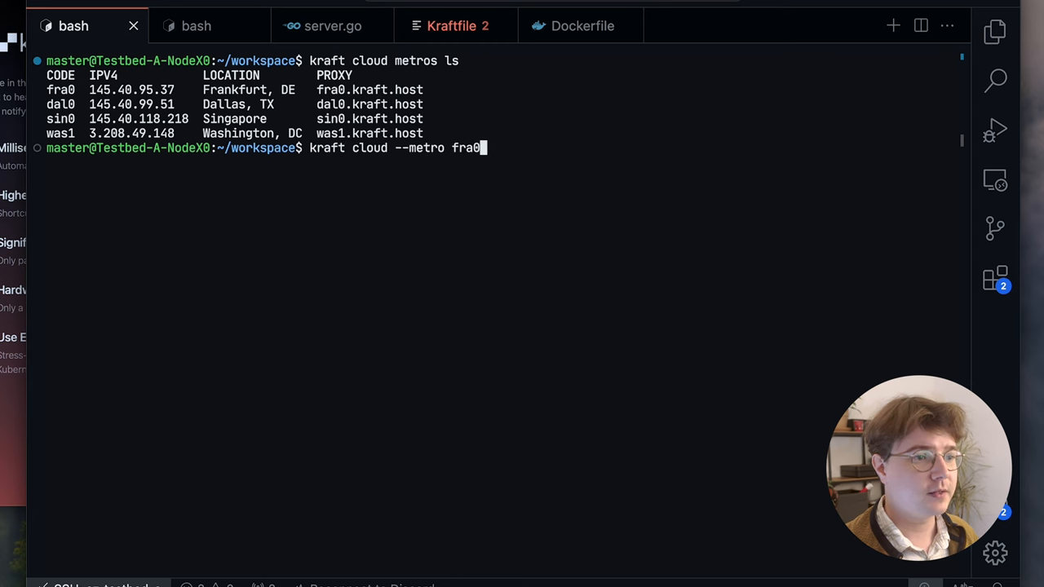
type("quotas")
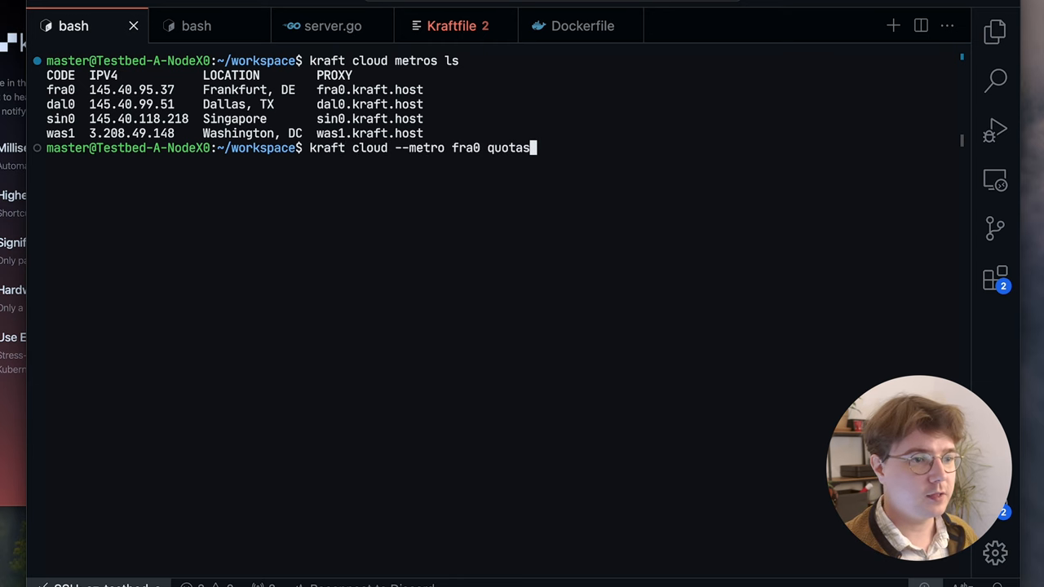
key("Return")
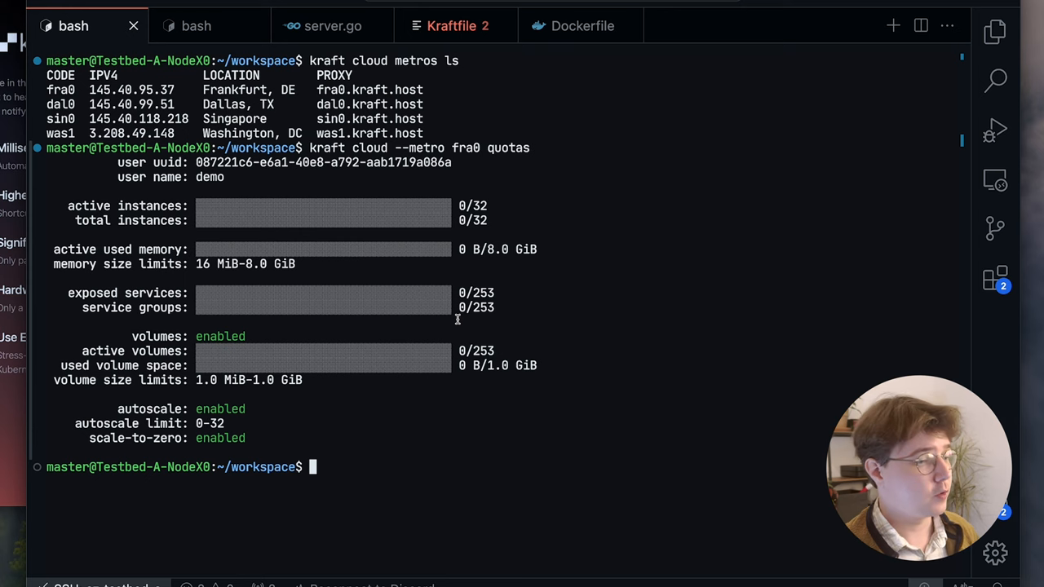
mouse_move(313, 345)
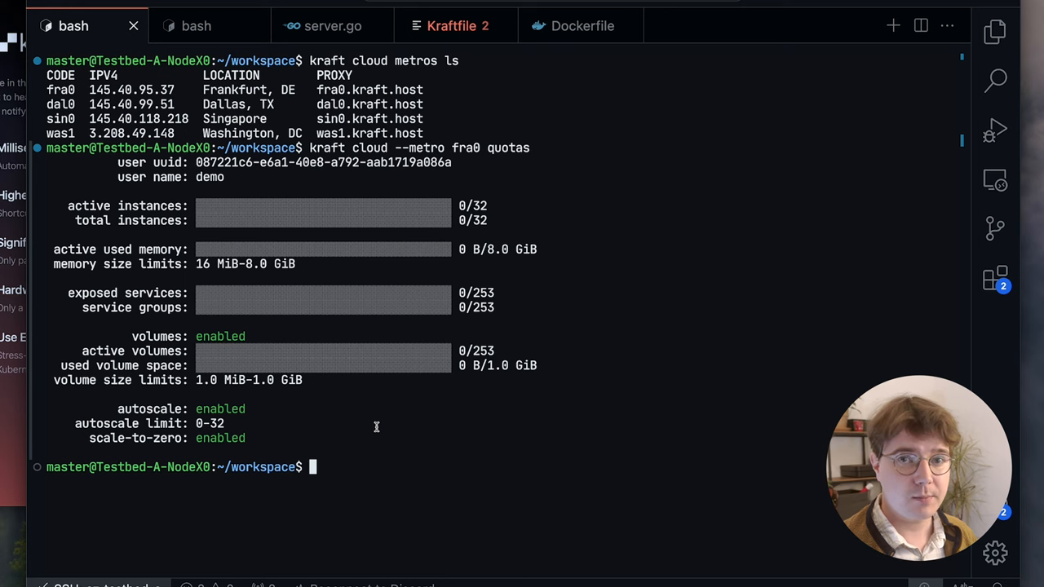
Deploy the workspace to fra0 with port mapping 443:8080, getting the red-leaf kraft.host domain.
type("kraft cloud")
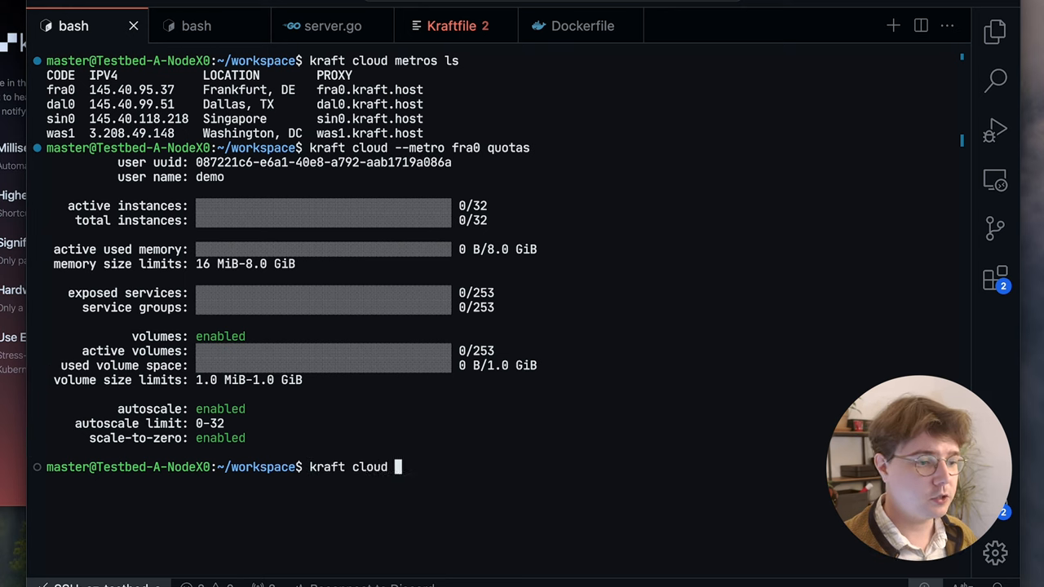
type("--metro fra0")
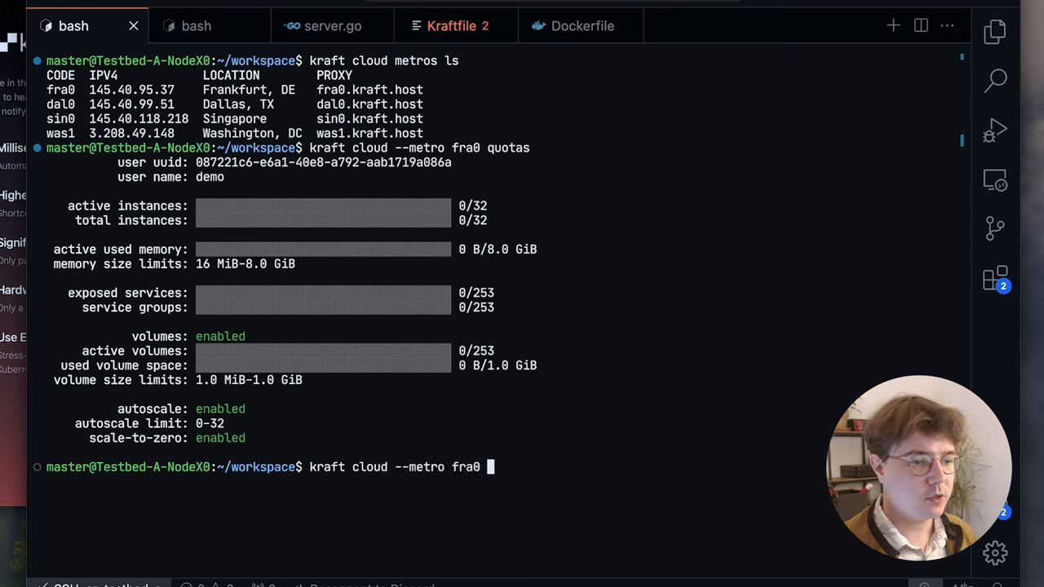
type("deploy")
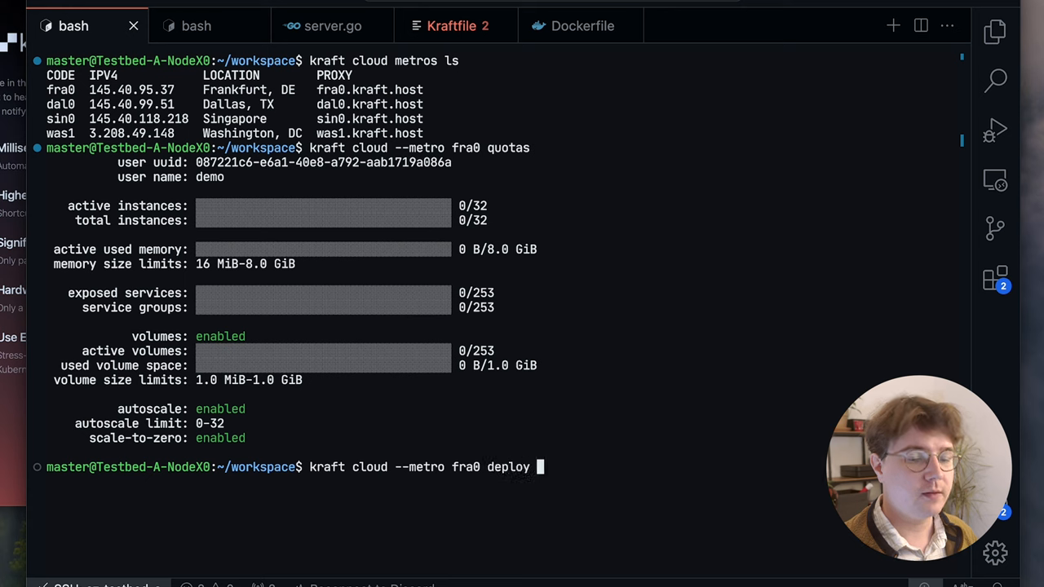
type("-p")
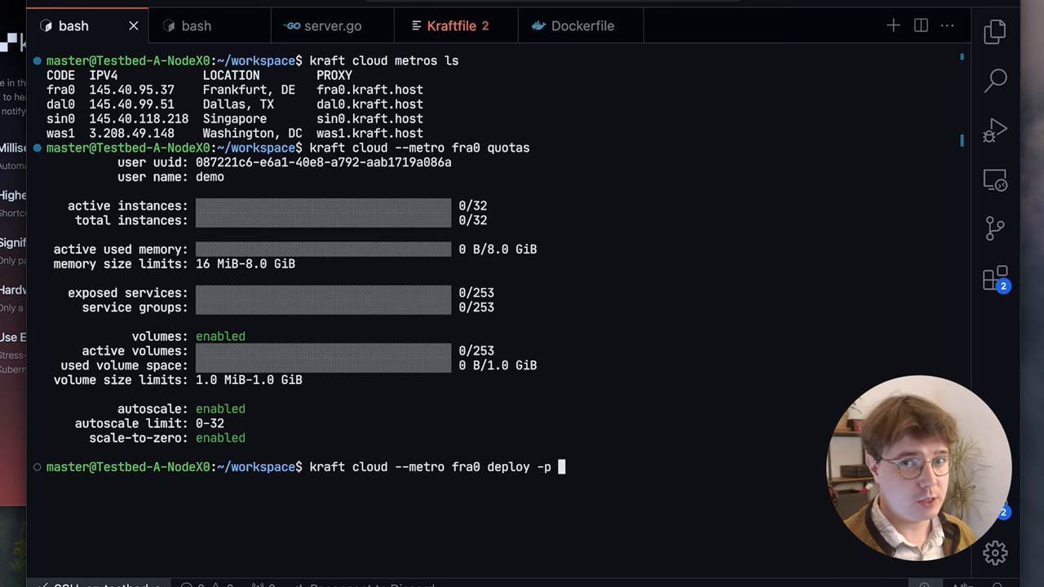
type("443:80")
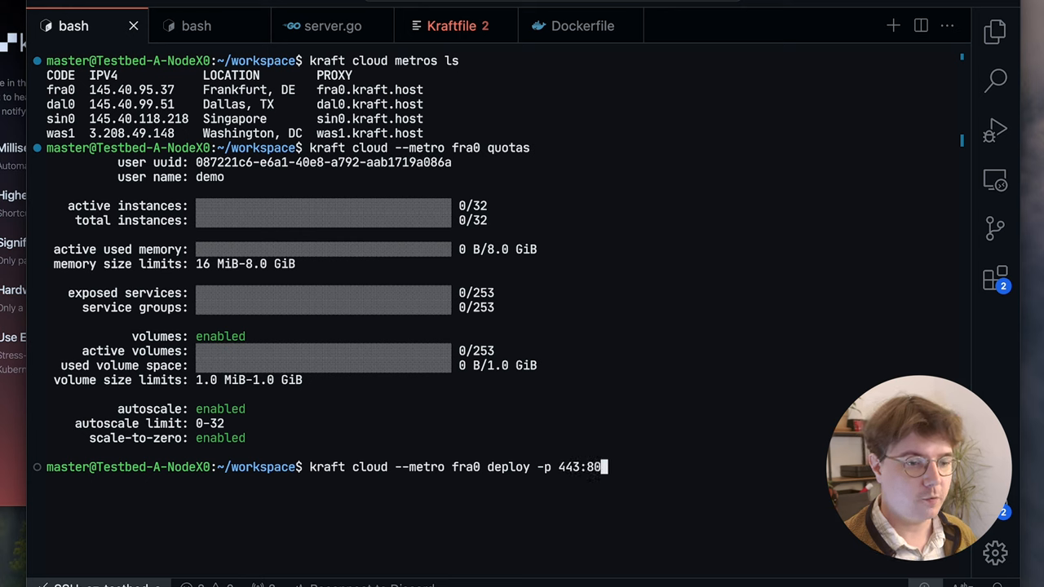
type("80 .")
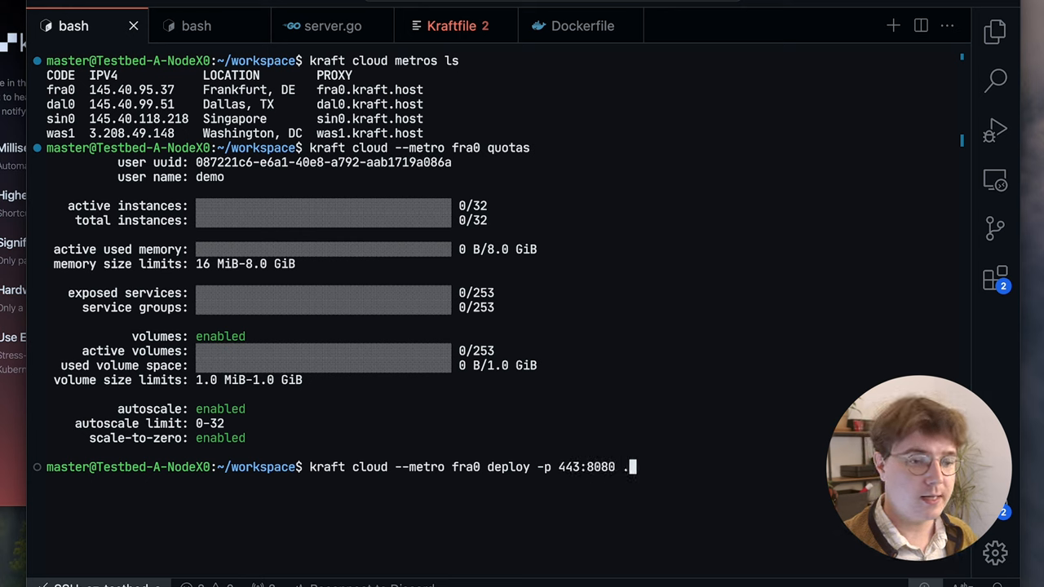
key("Return")
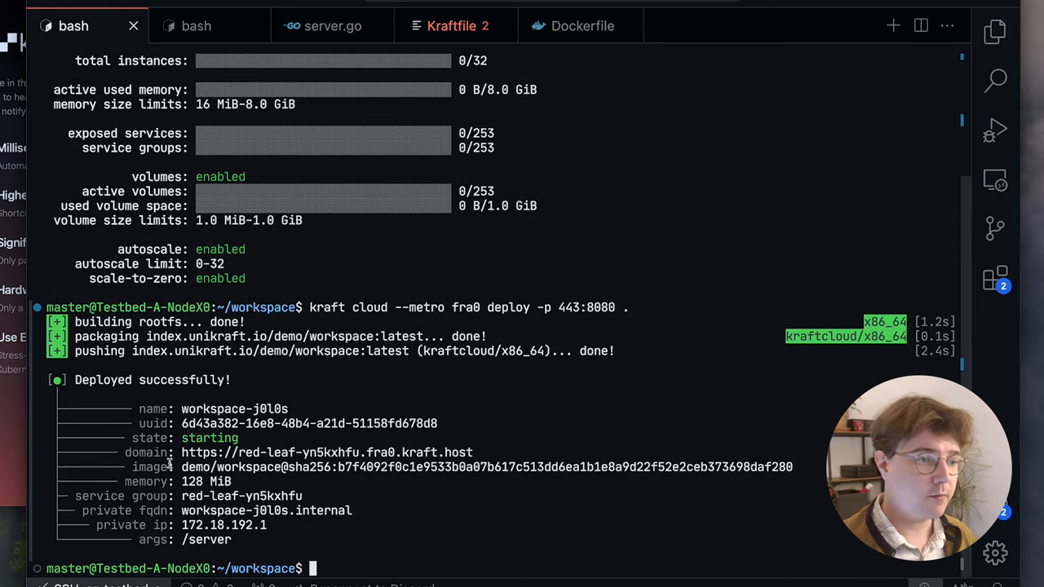
mouse_move(104, 430)
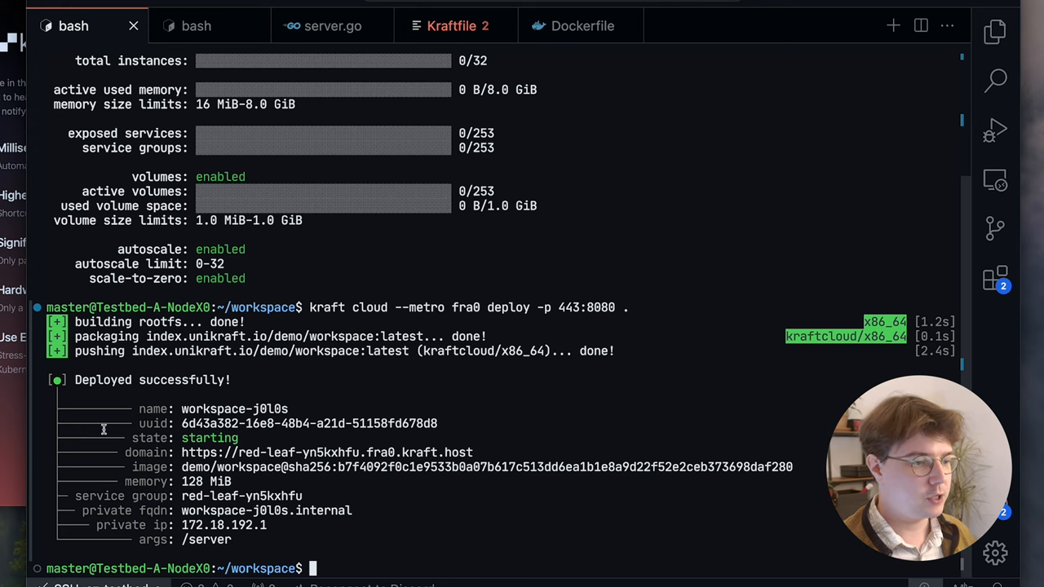
mouse_move(491, 431)
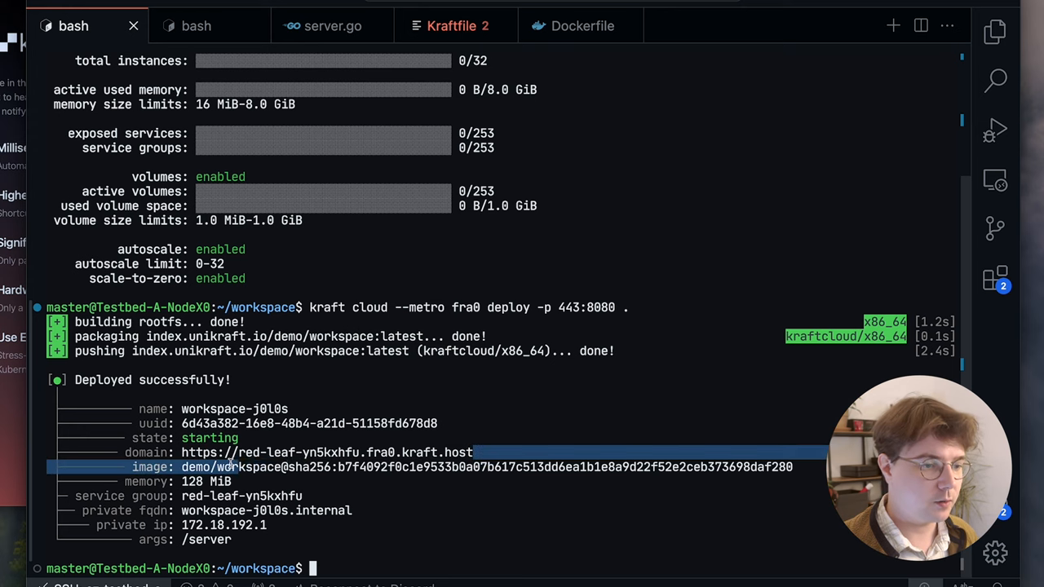
Curl the red-leaf kraft.host domain for 'Bye, World!', then list fra0 instances showing workspace-j0l0s running.
type("curl")
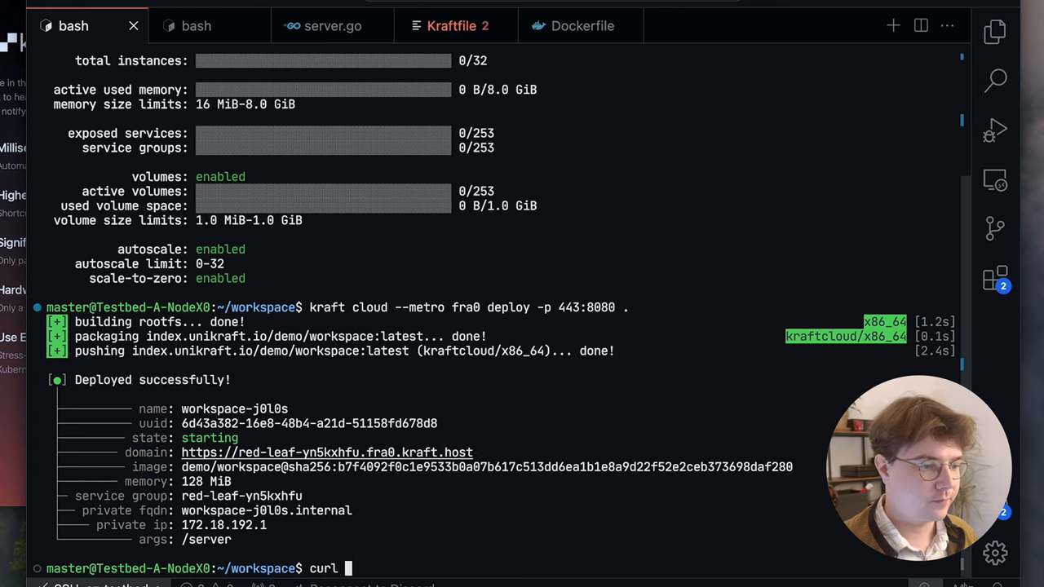
key("Return")
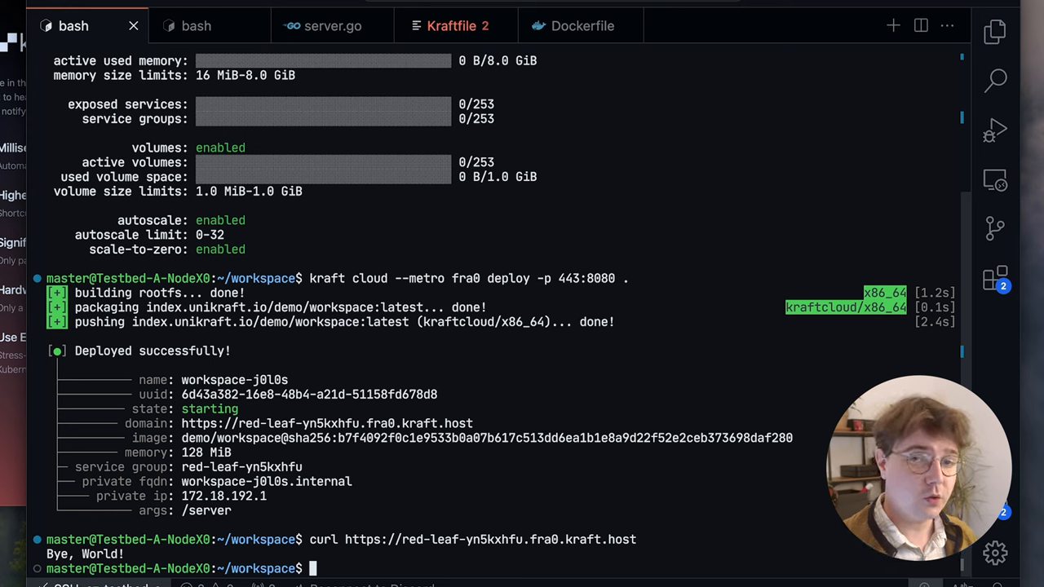
type("kraft cloud --metro fra0 inst")
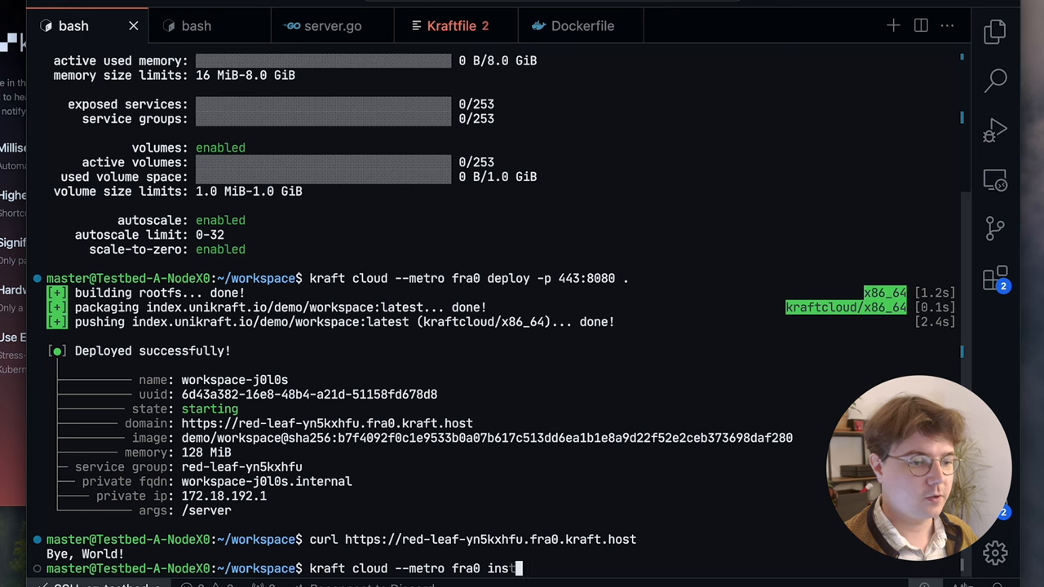
key("Return")
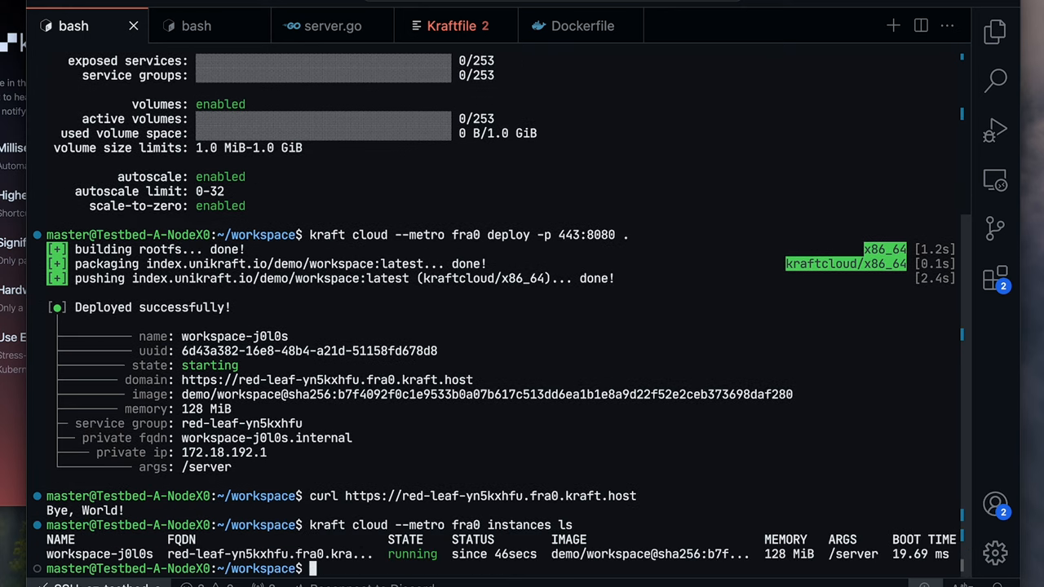